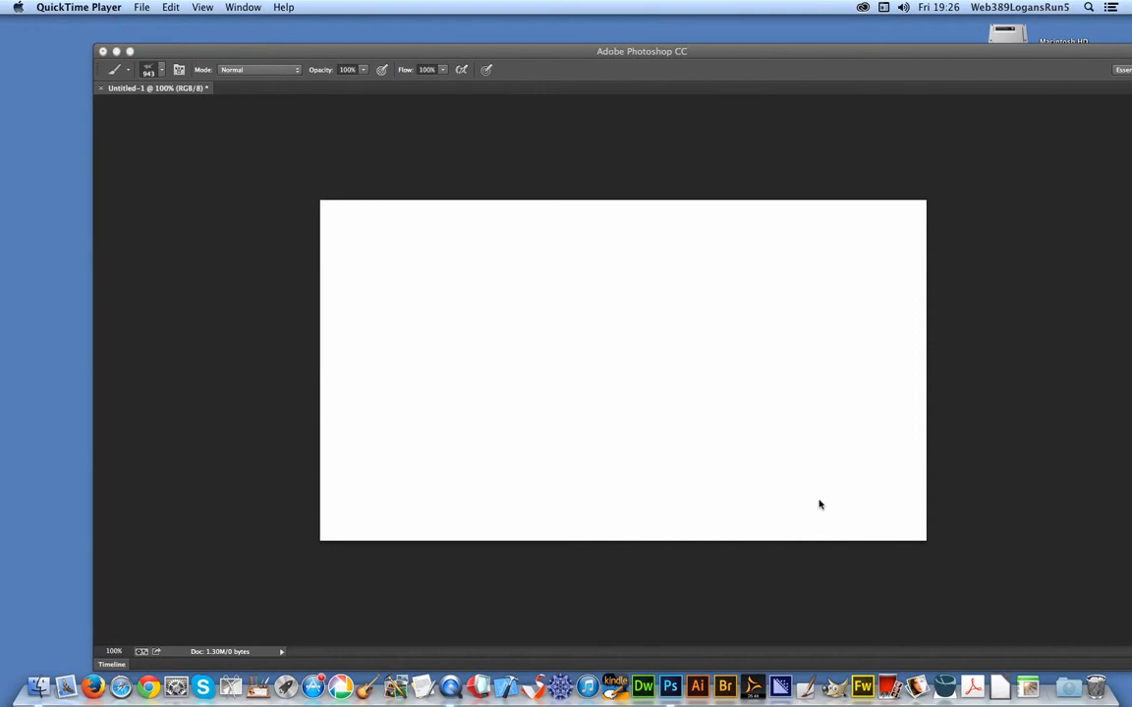
mouse_move(813, 497)
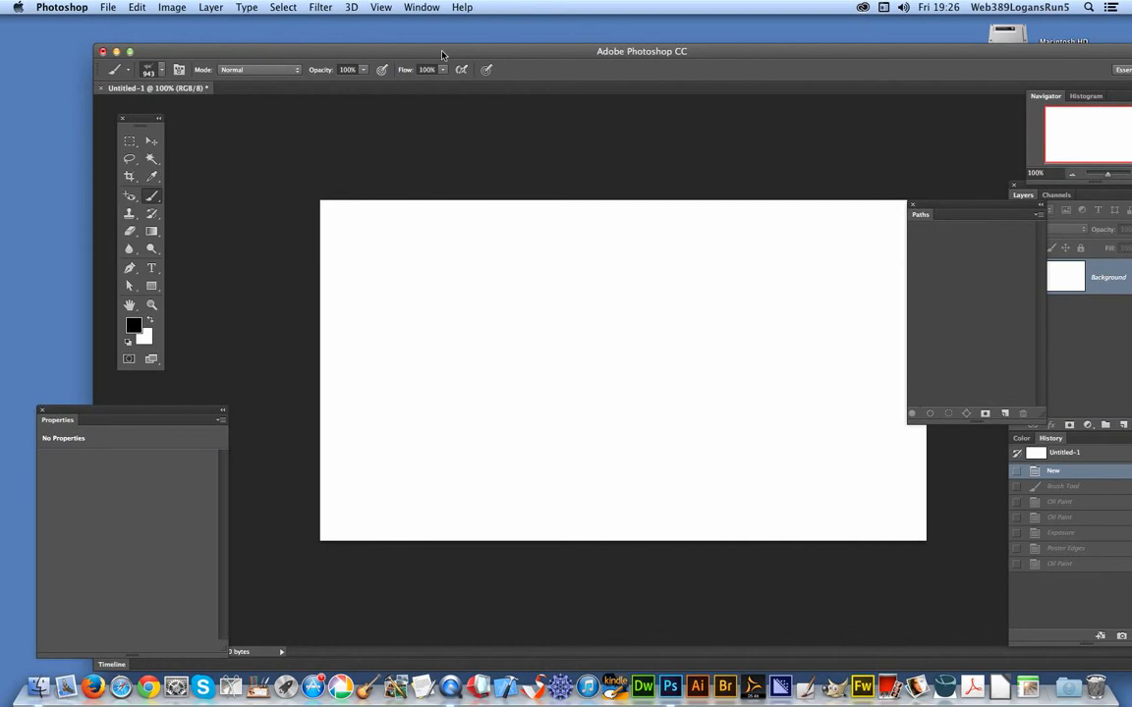
mouse_move(496, 71)
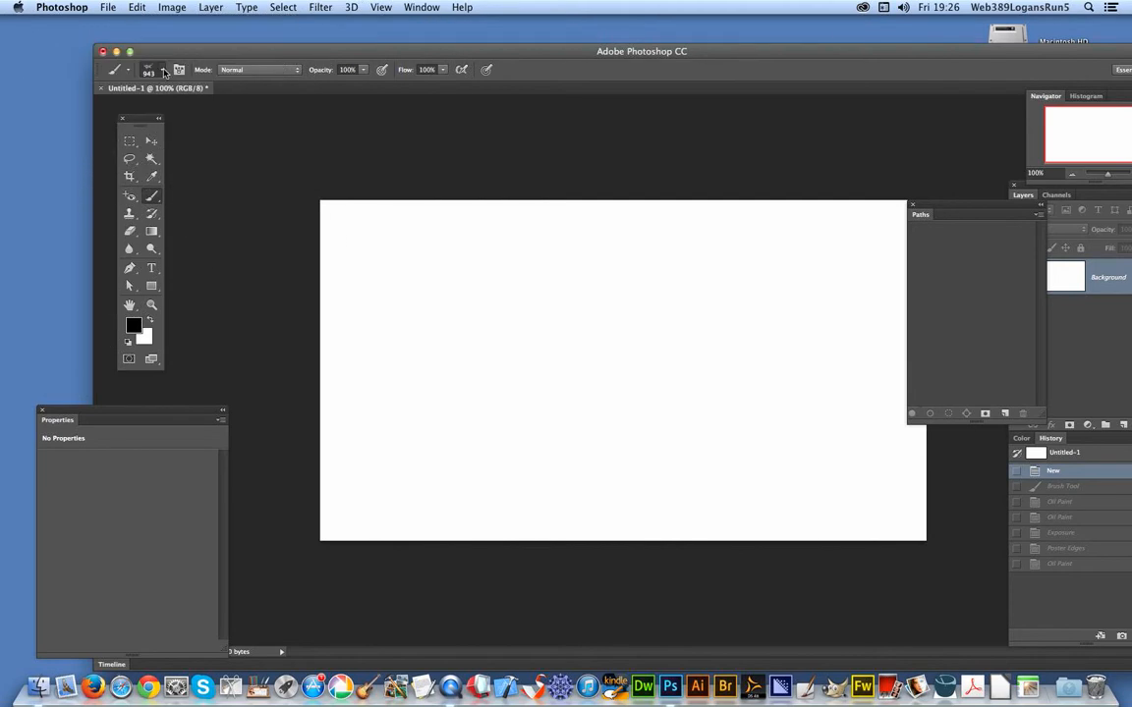
- Stamp the 943 px mouse brush once onto the empty white canvas
left_click(164, 70)
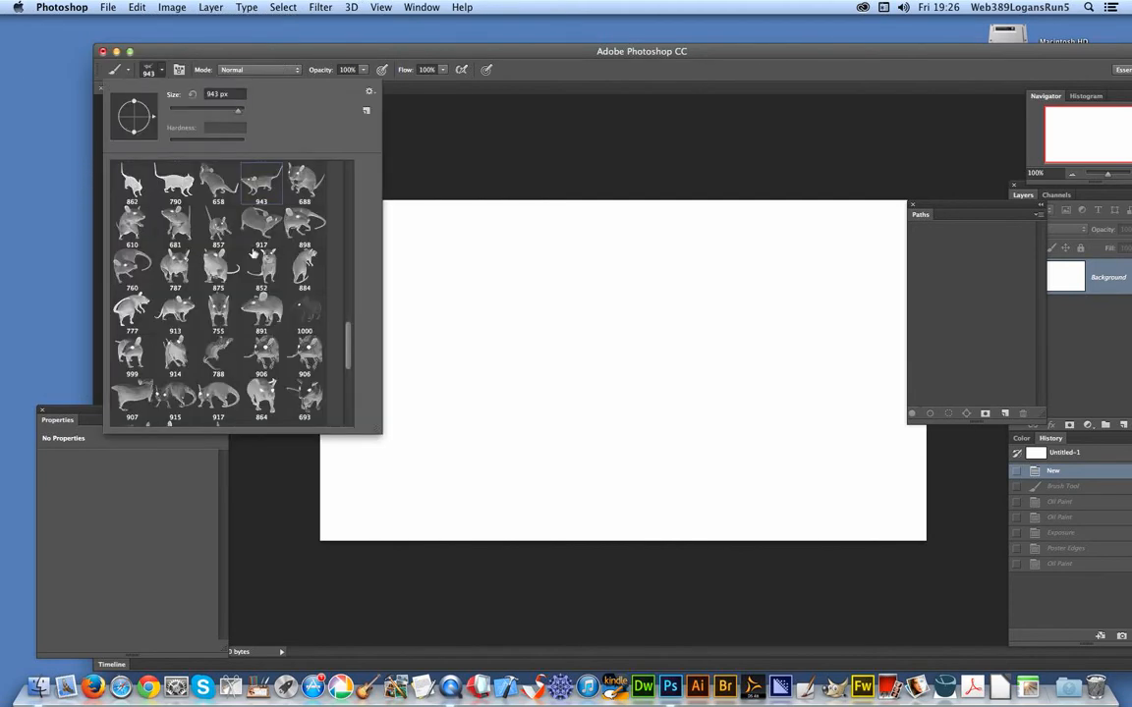
mouse_move(260, 253)
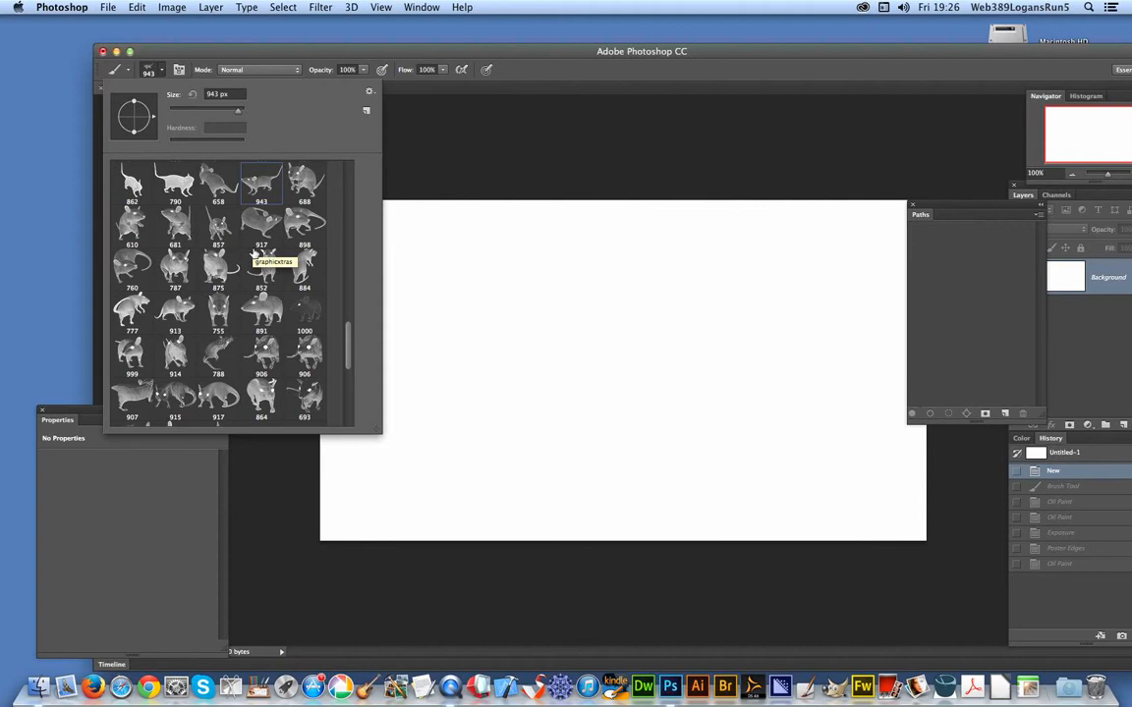
mouse_move(260, 187)
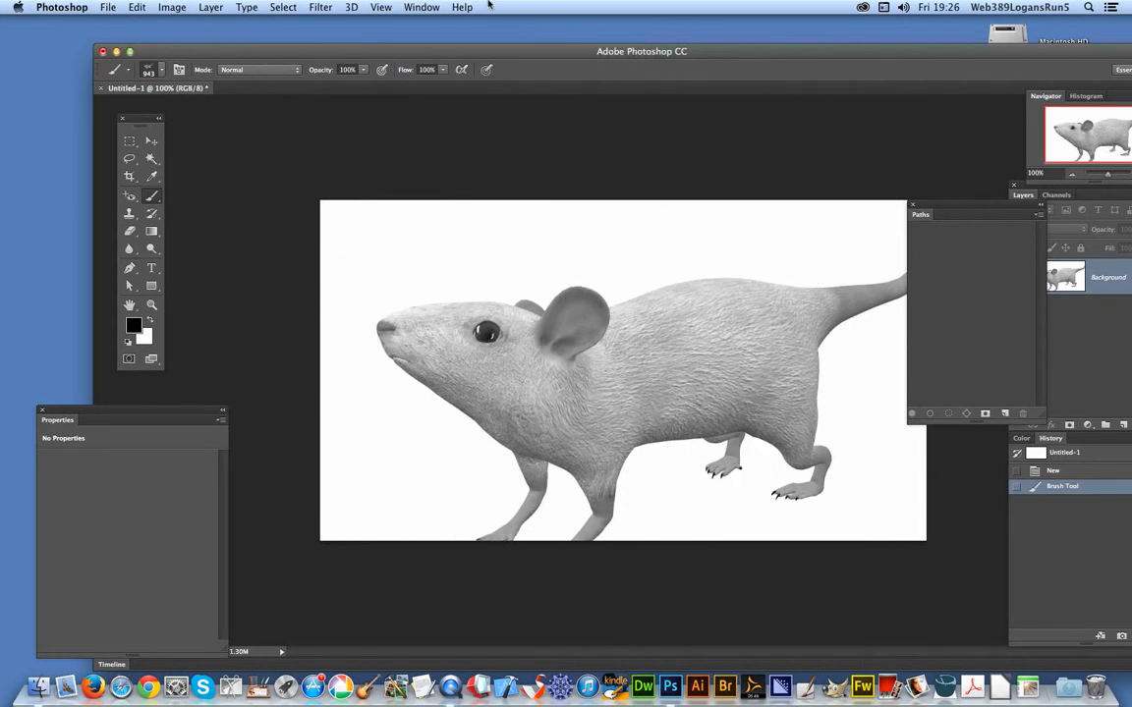
left_click(320, 7)
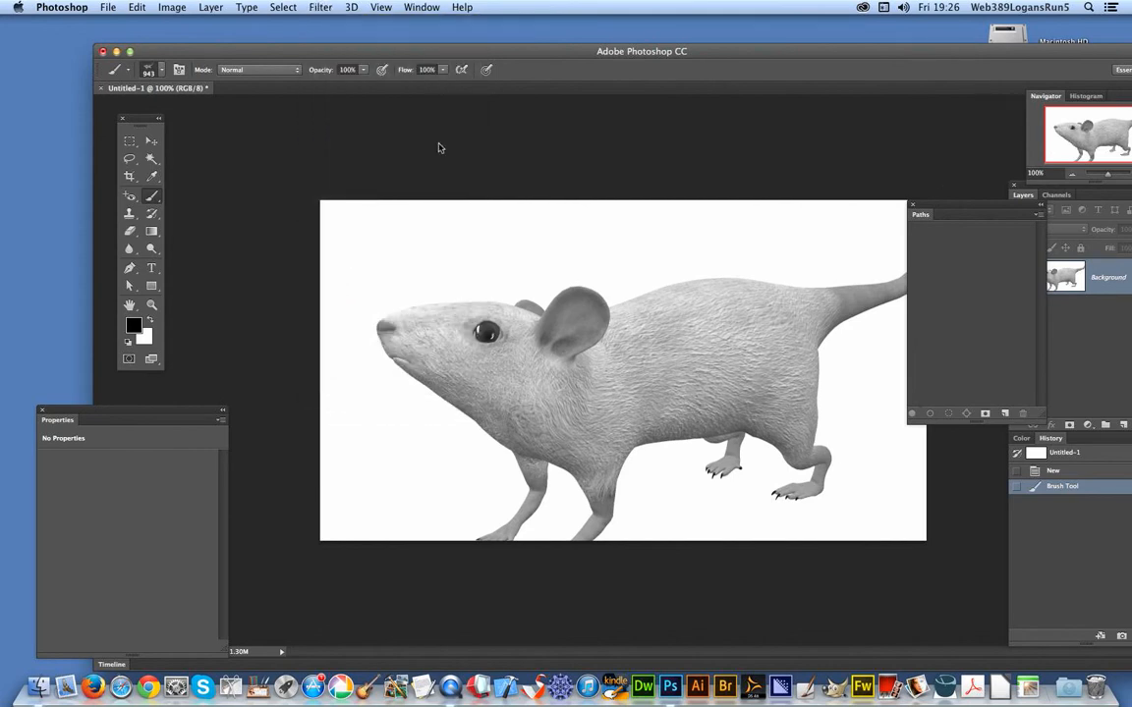
left_click(319, 7)
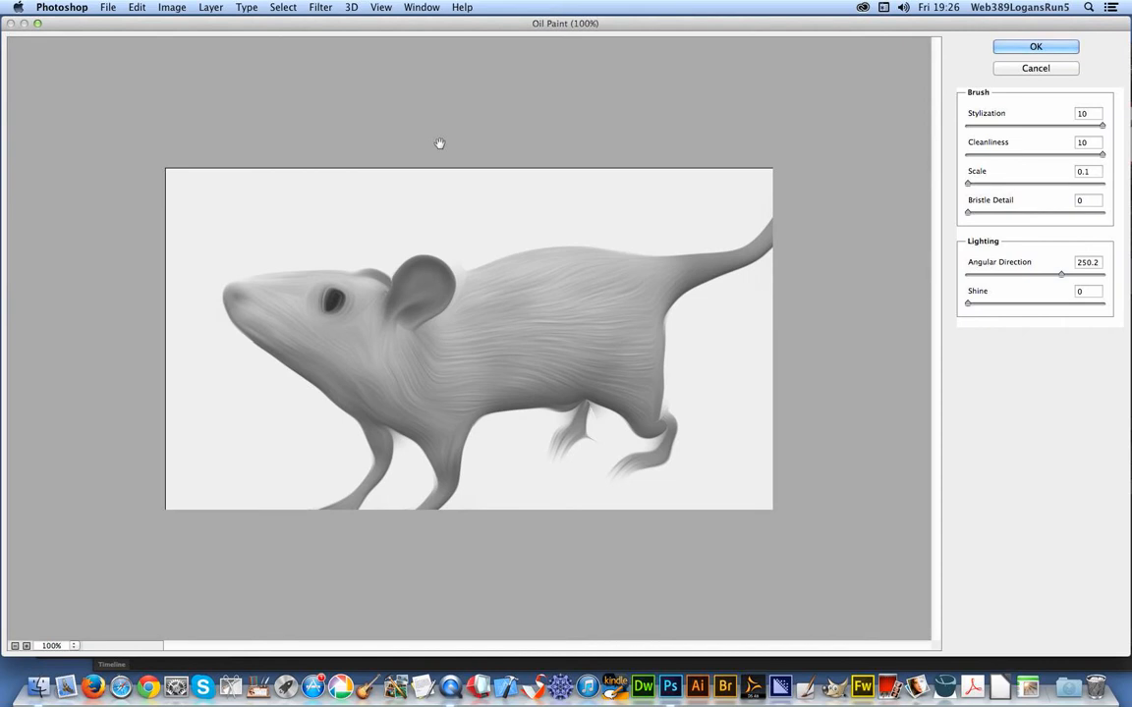
mouse_move(939, 204)
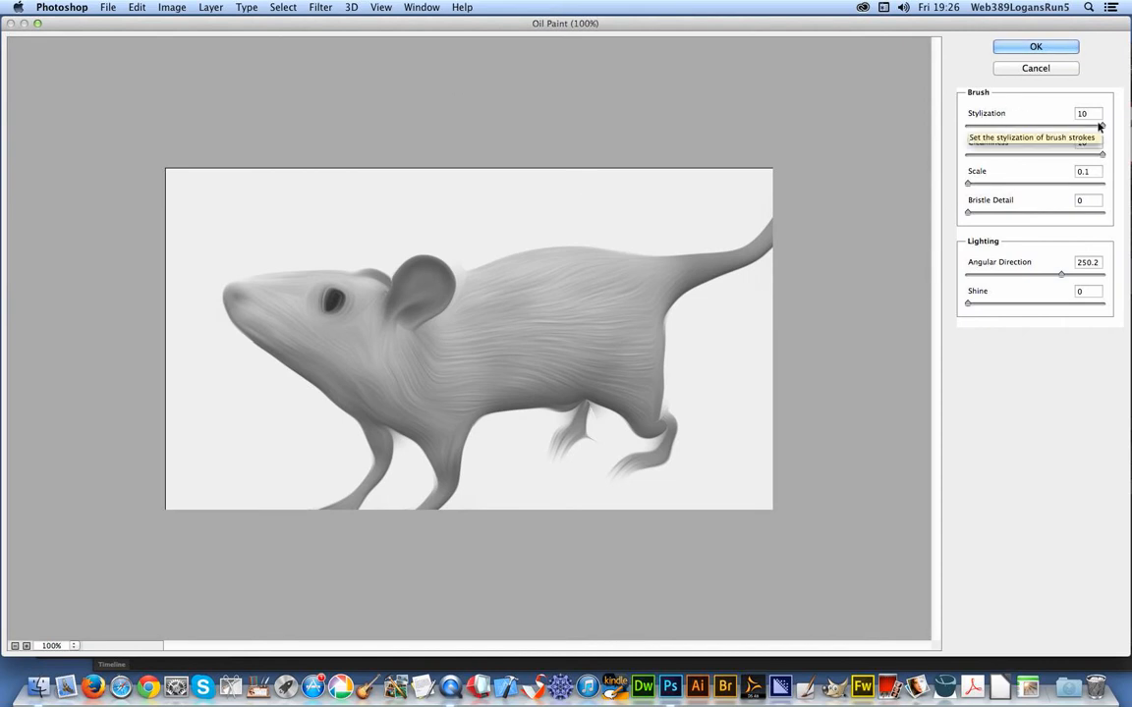
mouse_move(1095, 165)
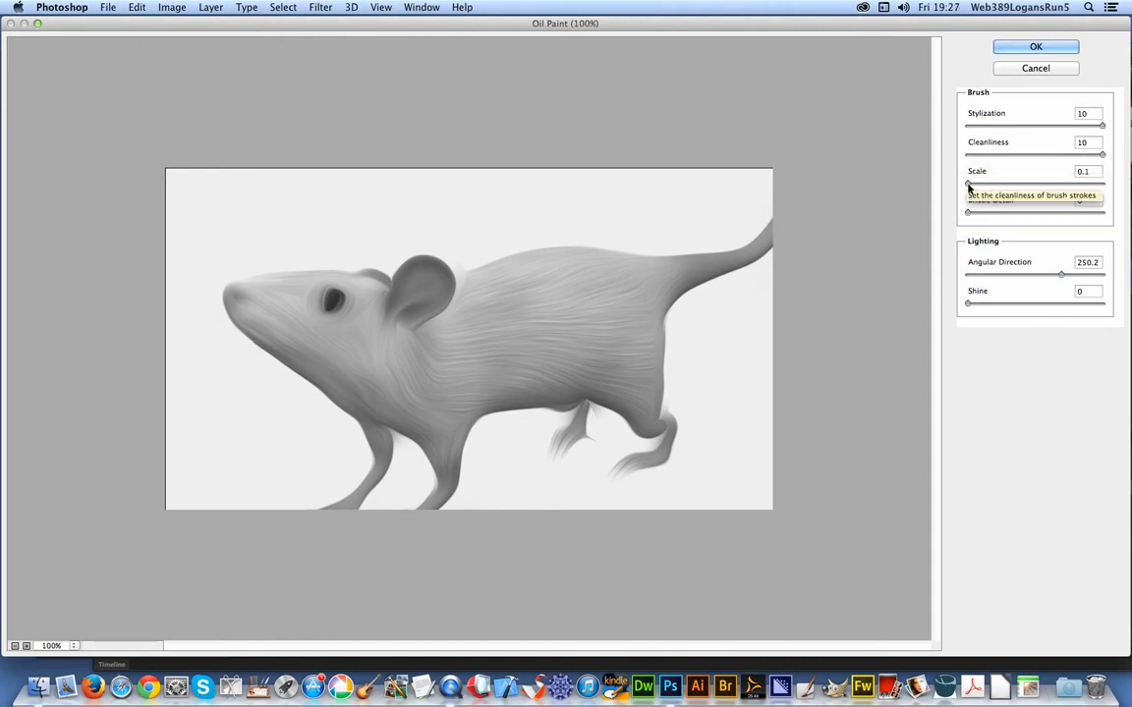
mouse_move(968, 215)
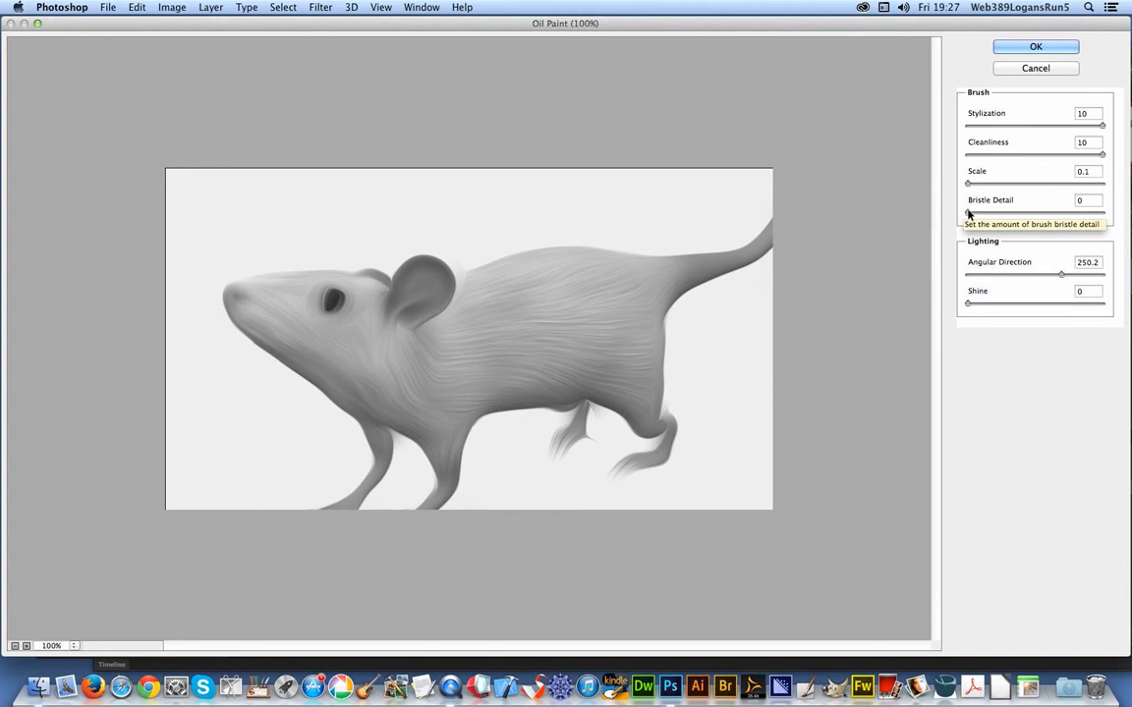
mouse_move(979, 330)
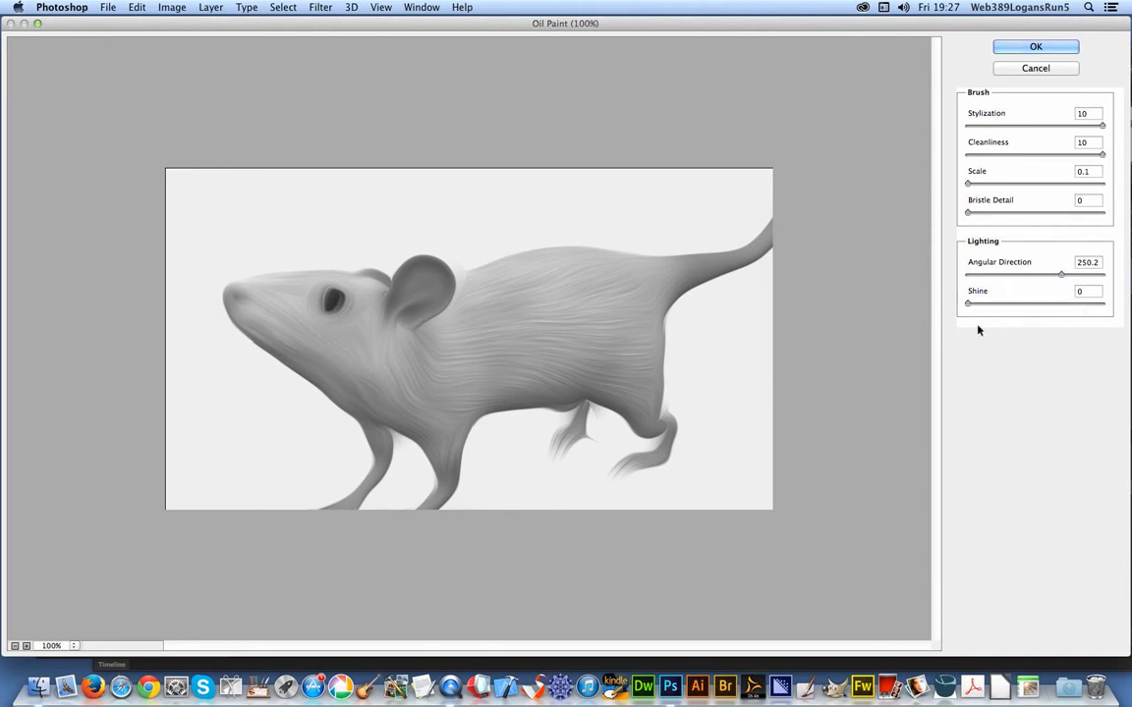
mouse_move(969, 304)
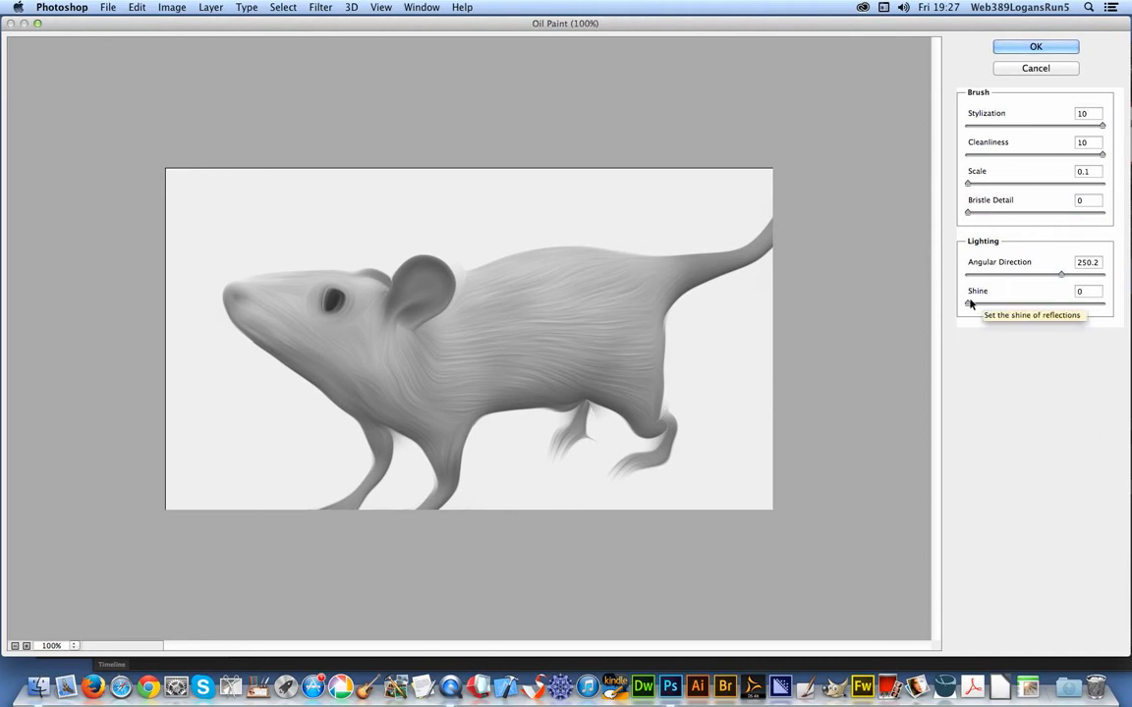
mouse_move(1026, 275)
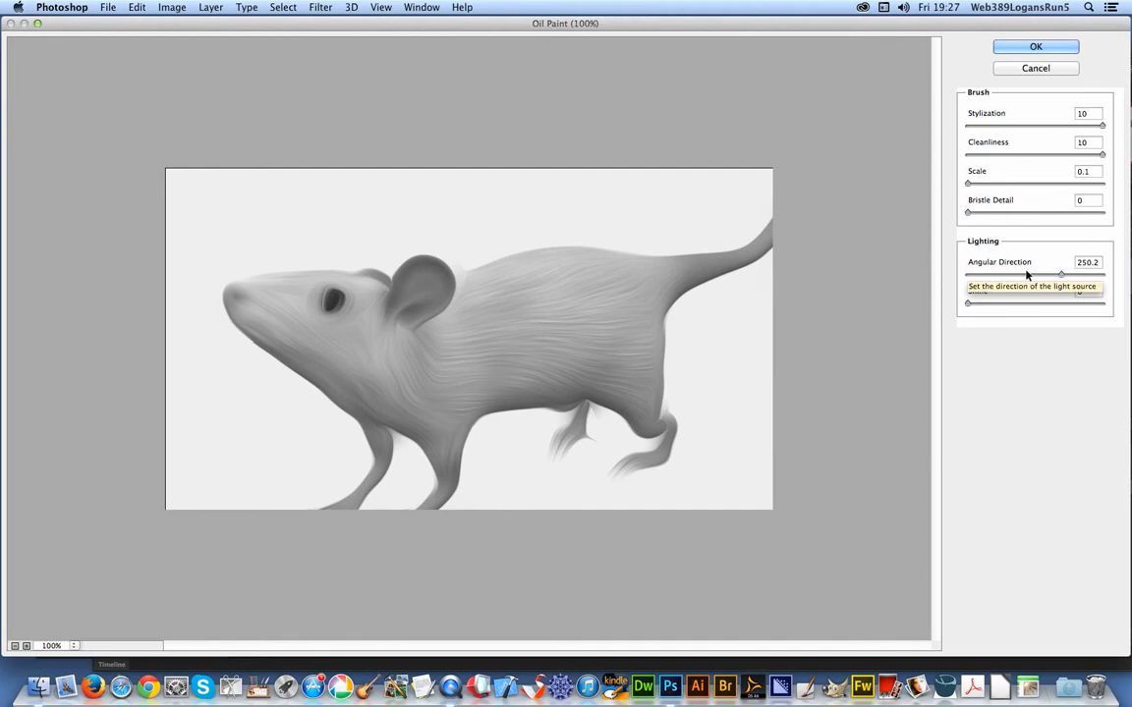
mouse_move(1016, 267)
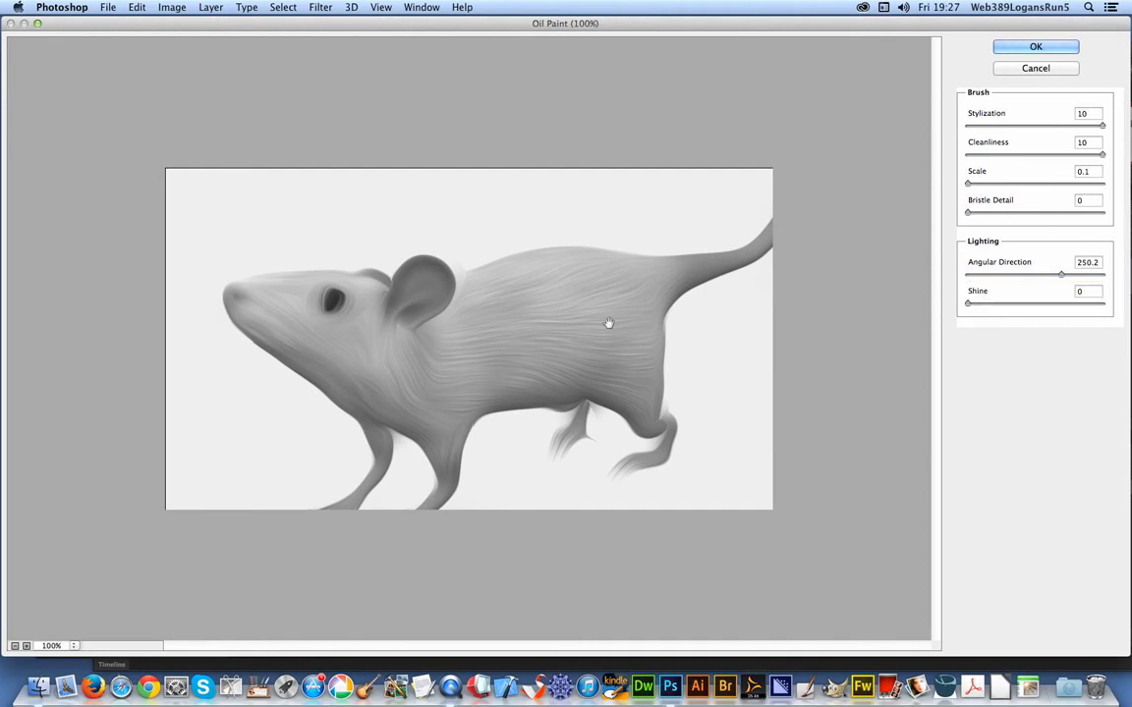
mouse_move(660, 430)
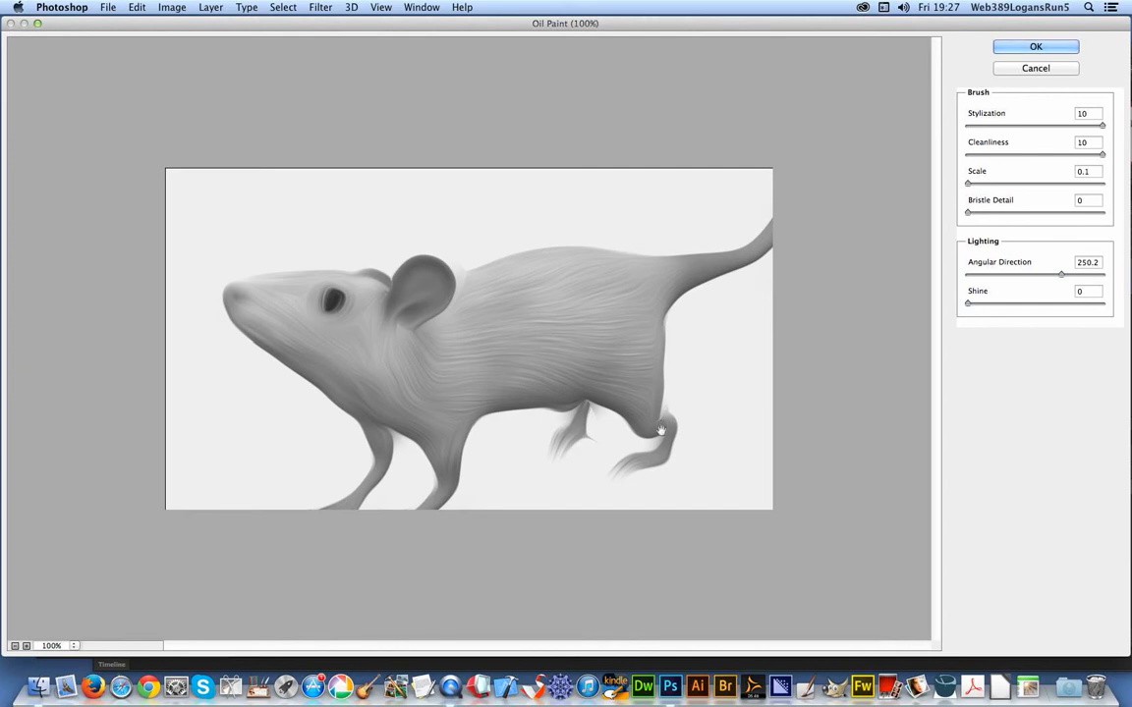
mouse_move(629, 386)
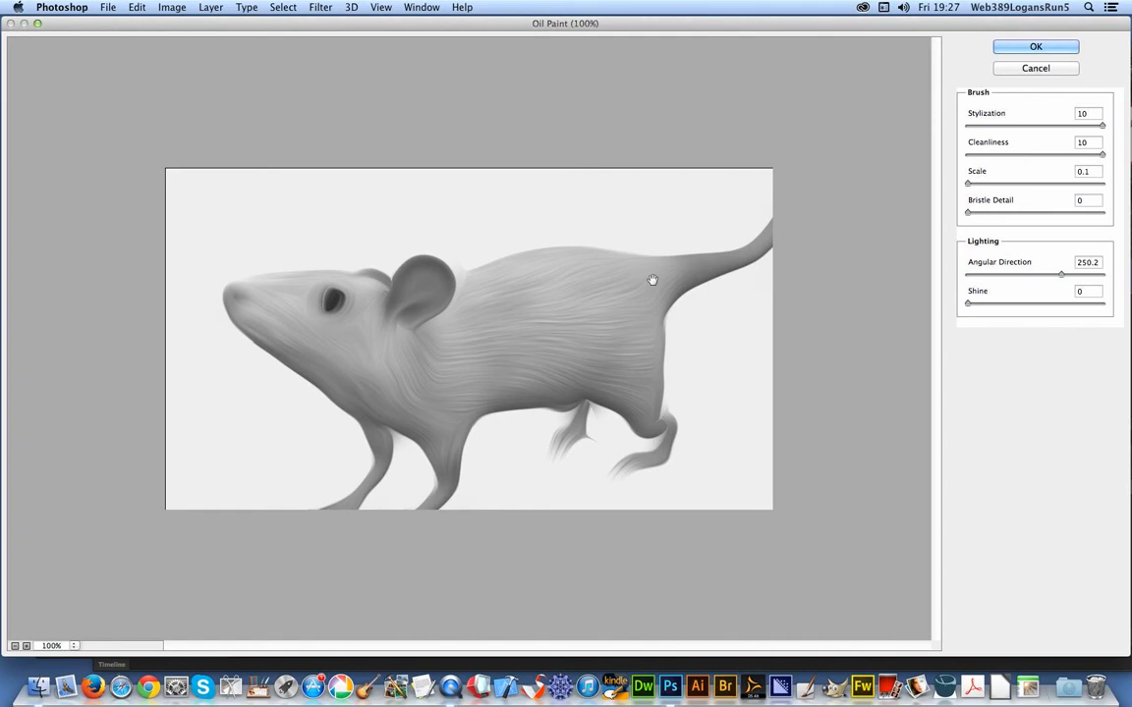
mouse_move(800, 286)
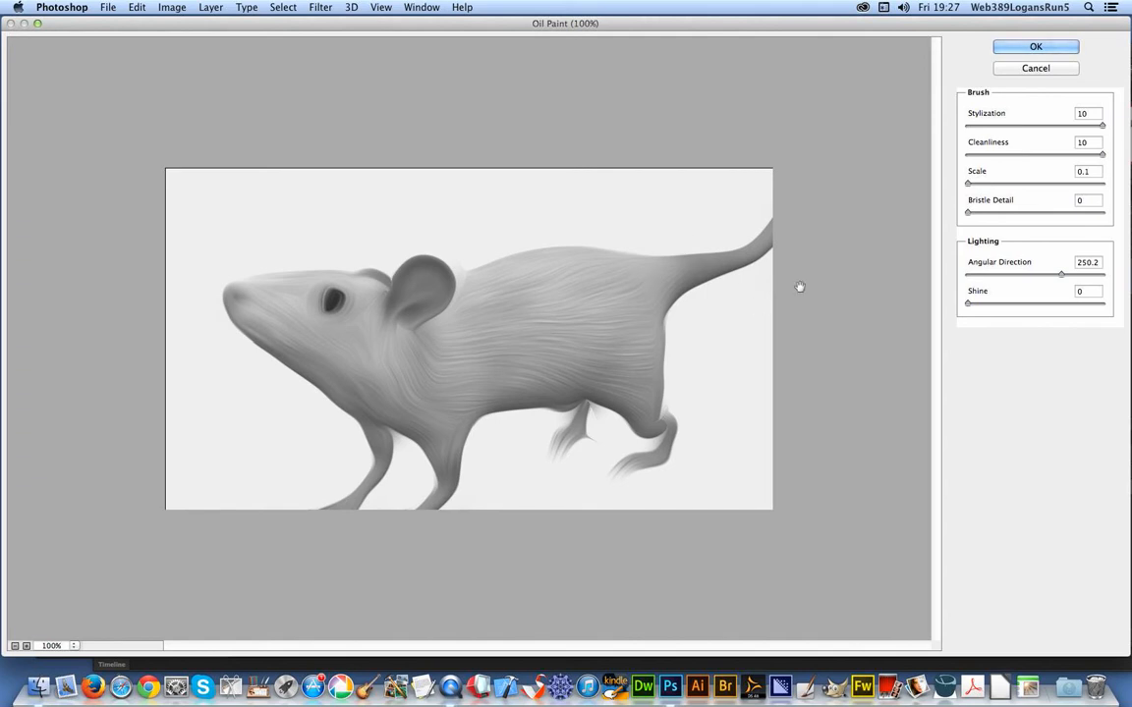
mouse_move(1015, 34)
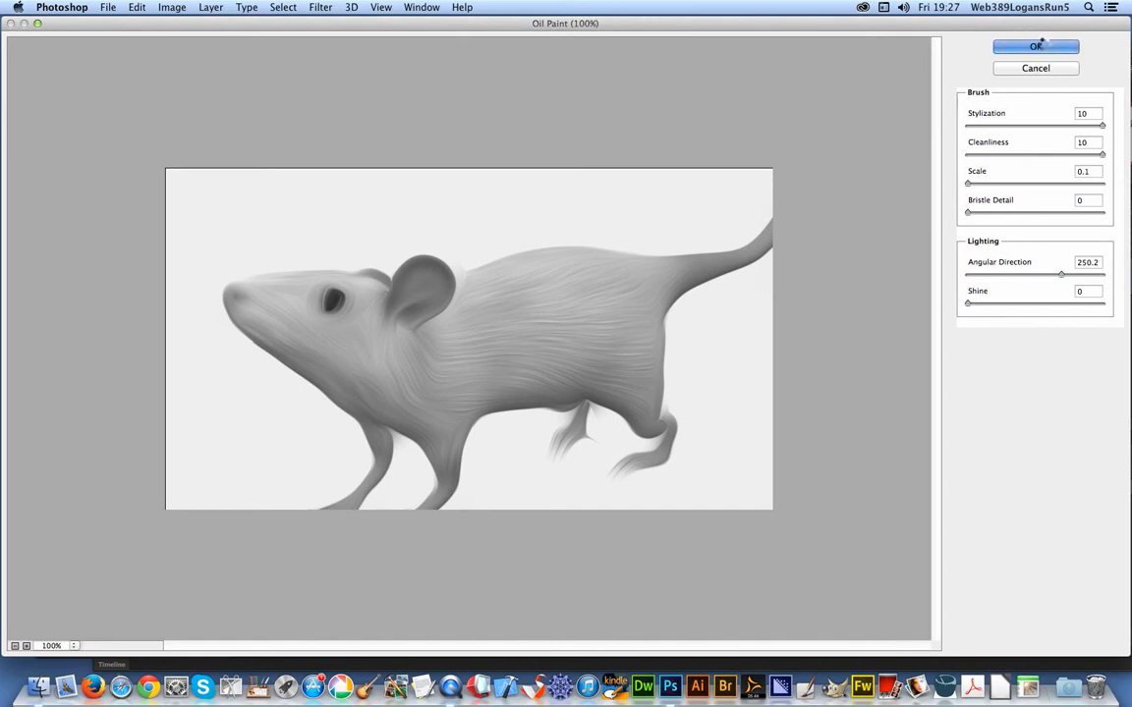
- Apply Oil Paint with Stylization 10, Cleanliness 10, Scale 0.1, Angle 250.2, Shine 0
left_click(1035, 46)
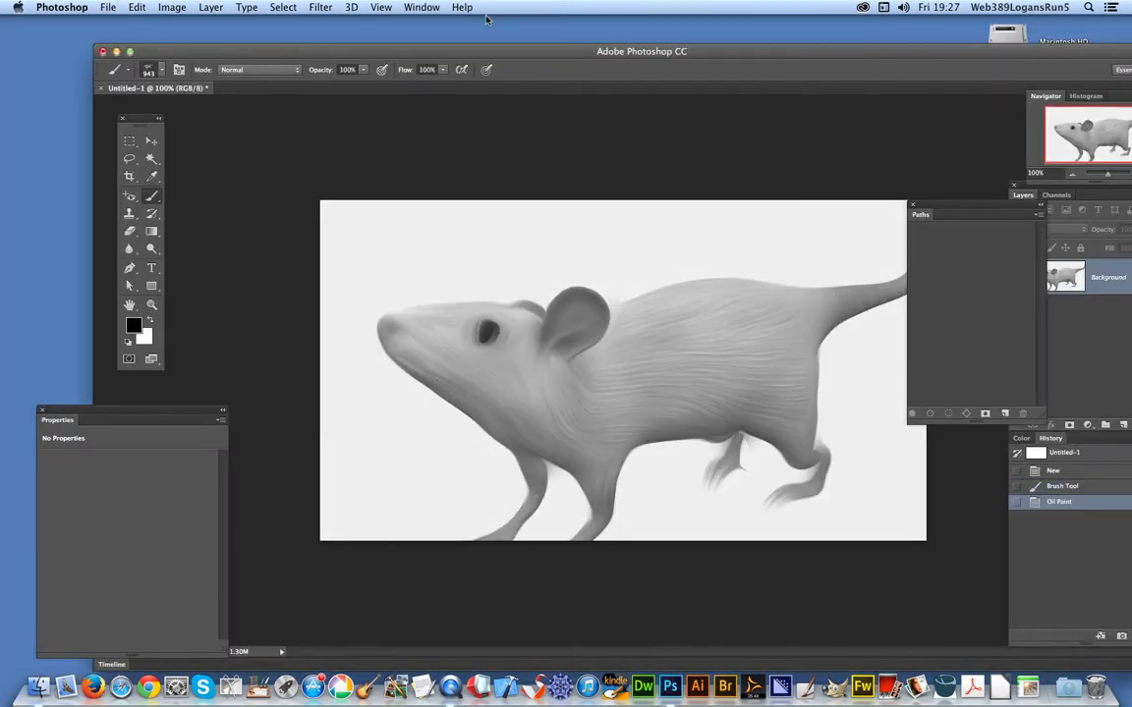
- Reapply the last Oil Paint filter from the top of the Filter menu
left_click(319, 6)
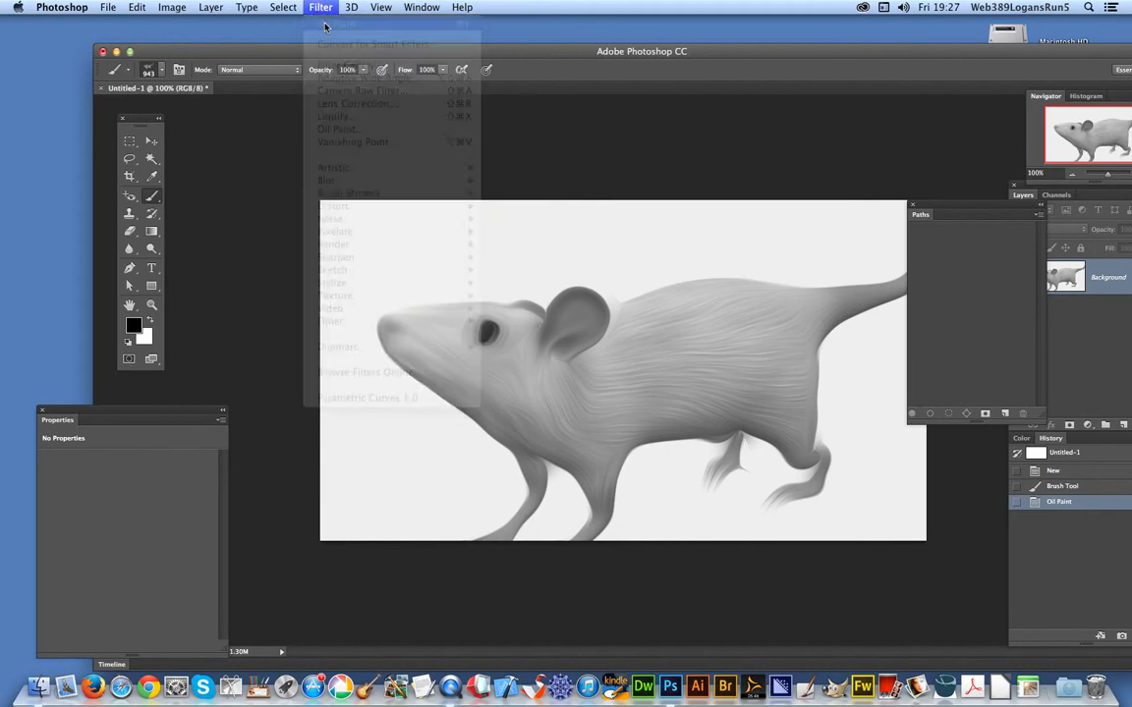
left_click(338, 128)
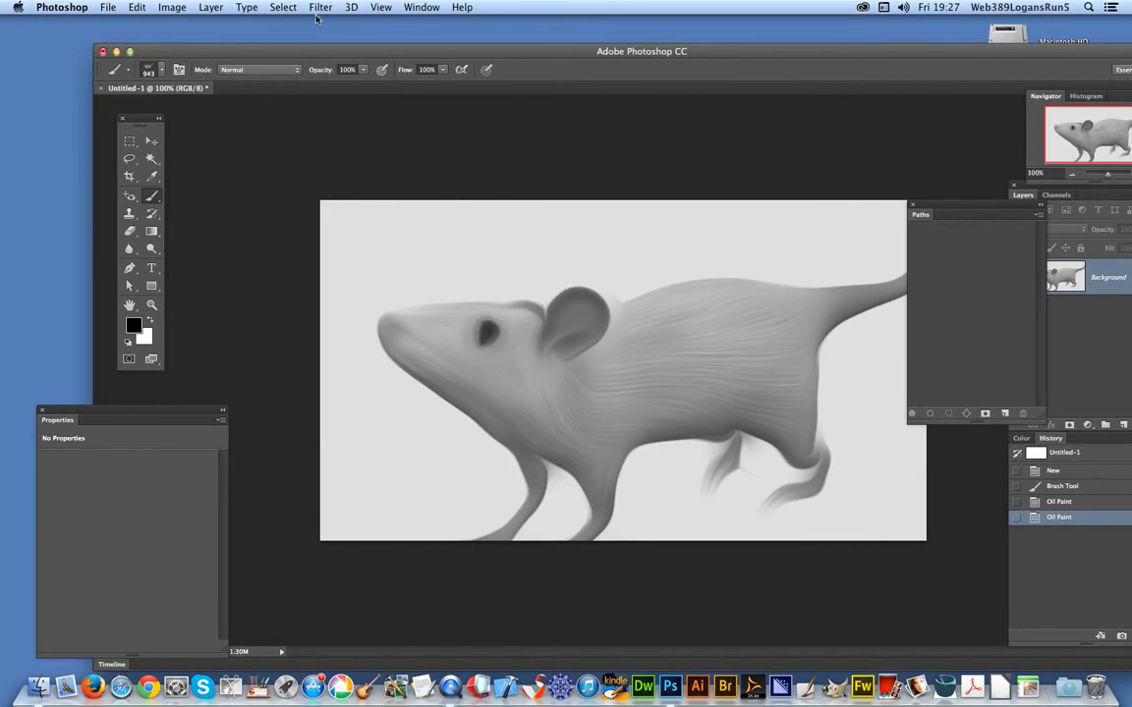
left_click(172, 7)
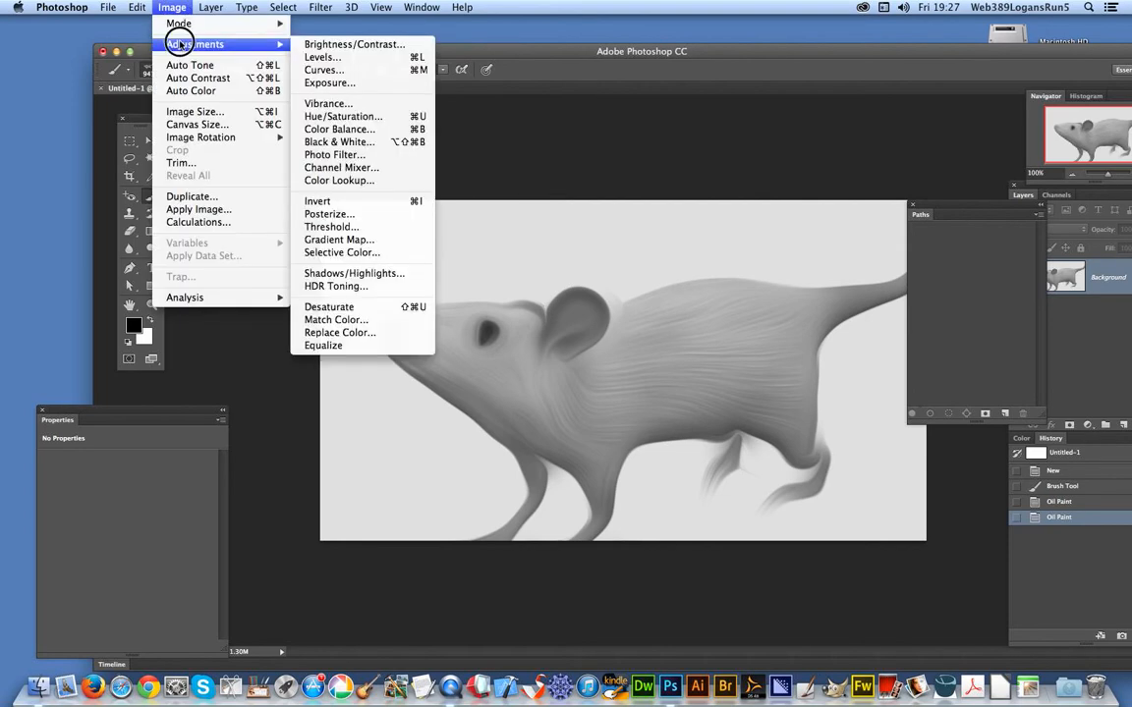
mouse_move(329, 83)
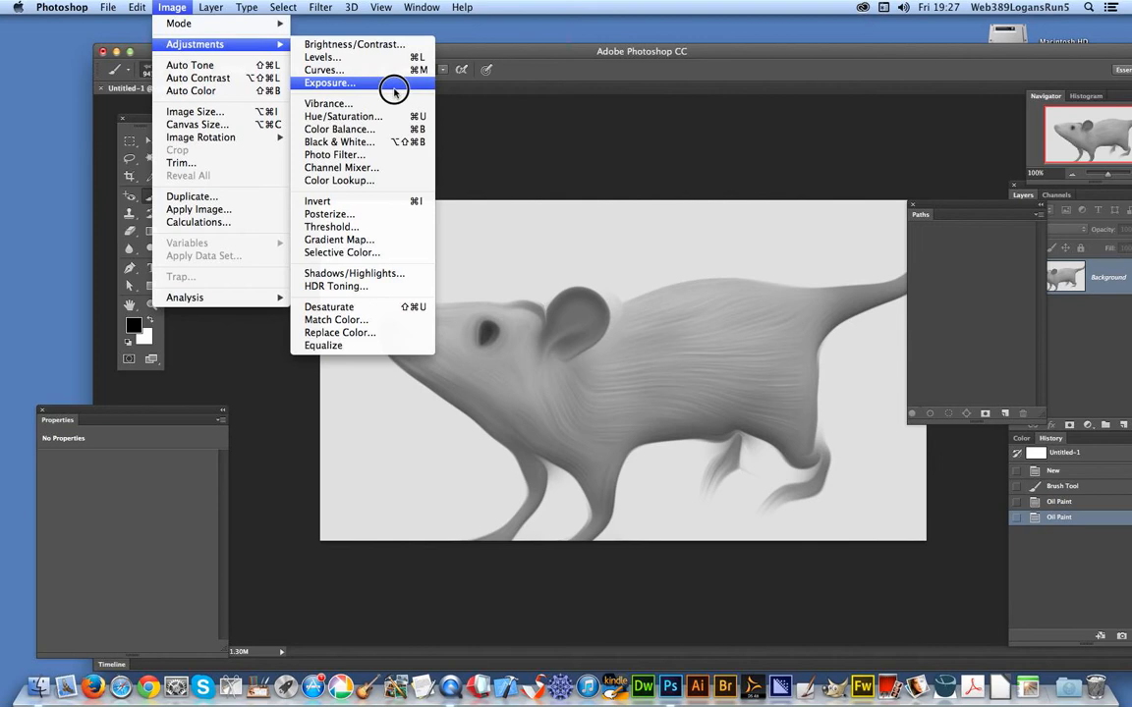
- Apply an Exposure adjustment of about +1.04 with Gamma Correction 0.15
left_click(329, 83)
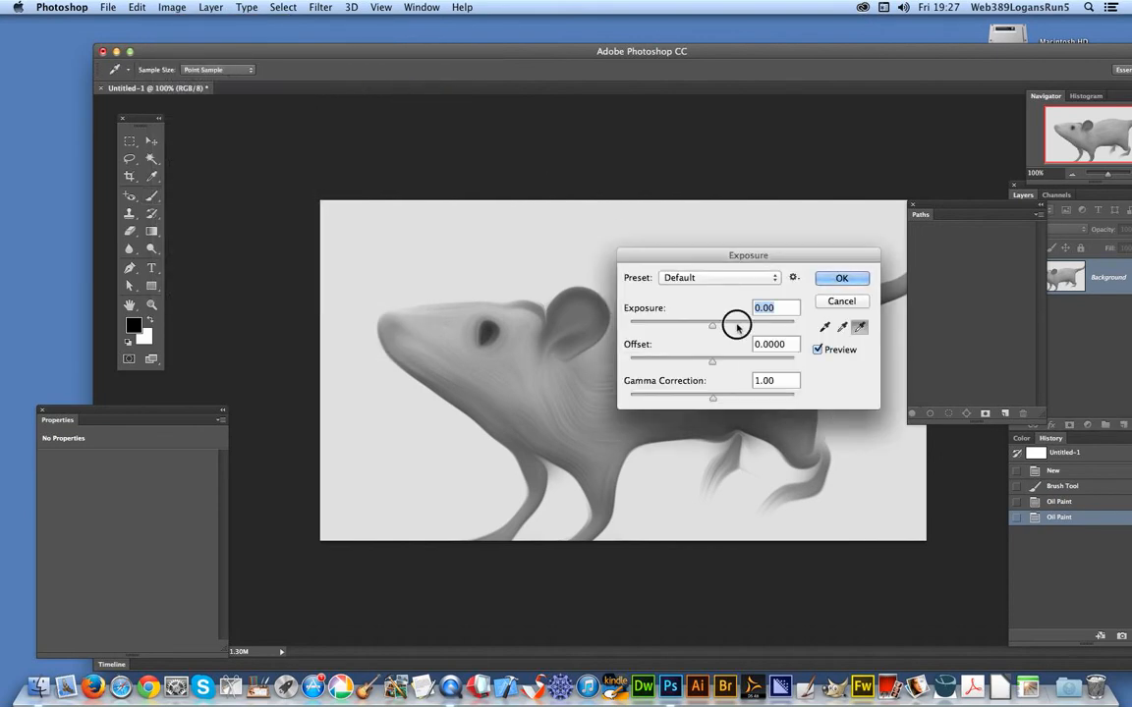
left_click_drag(712, 325, 732, 325)
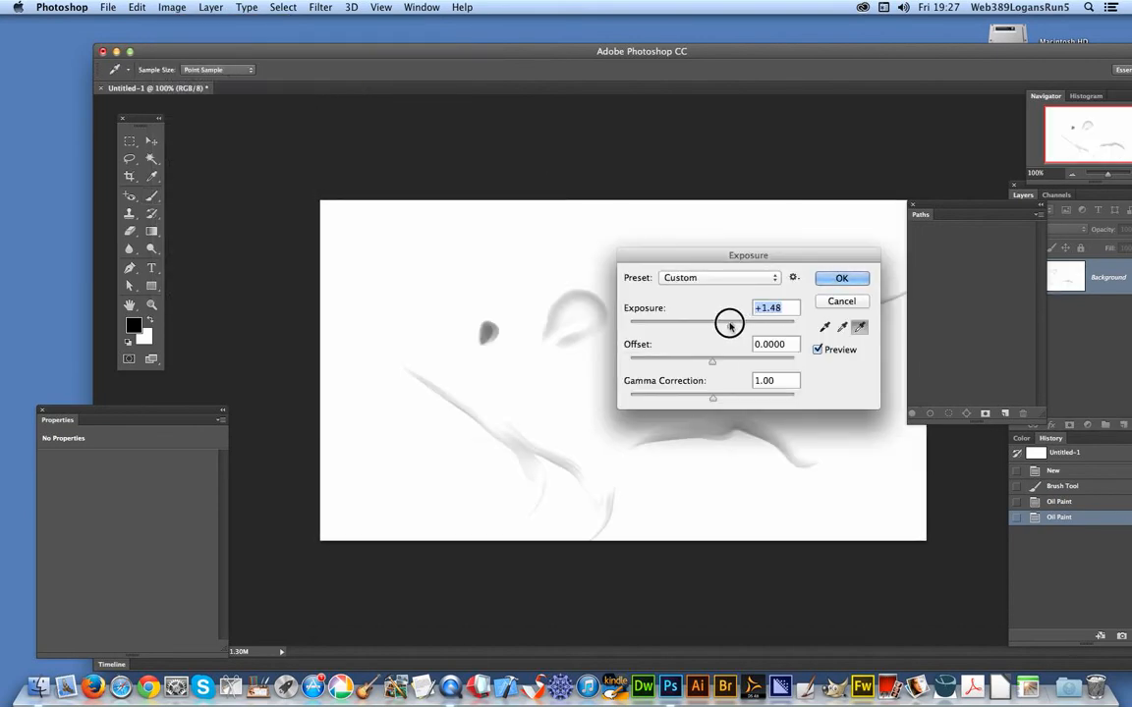
left_click_drag(712, 398, 746, 398)
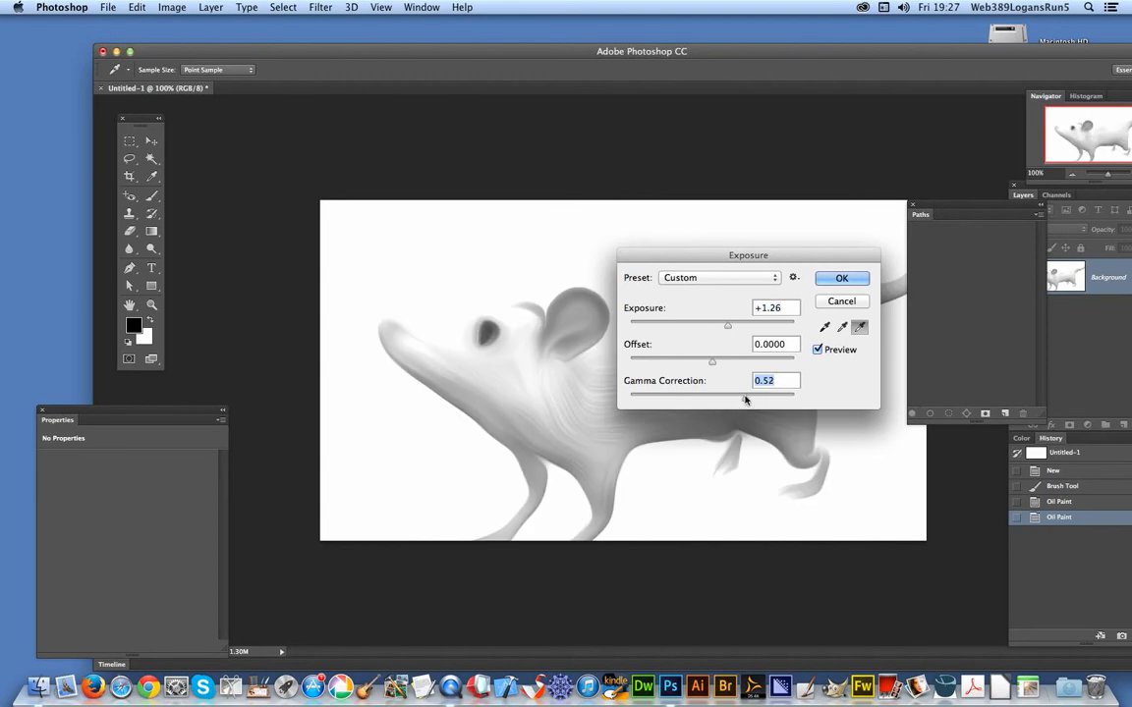
left_click_drag(711, 391, 768, 400)
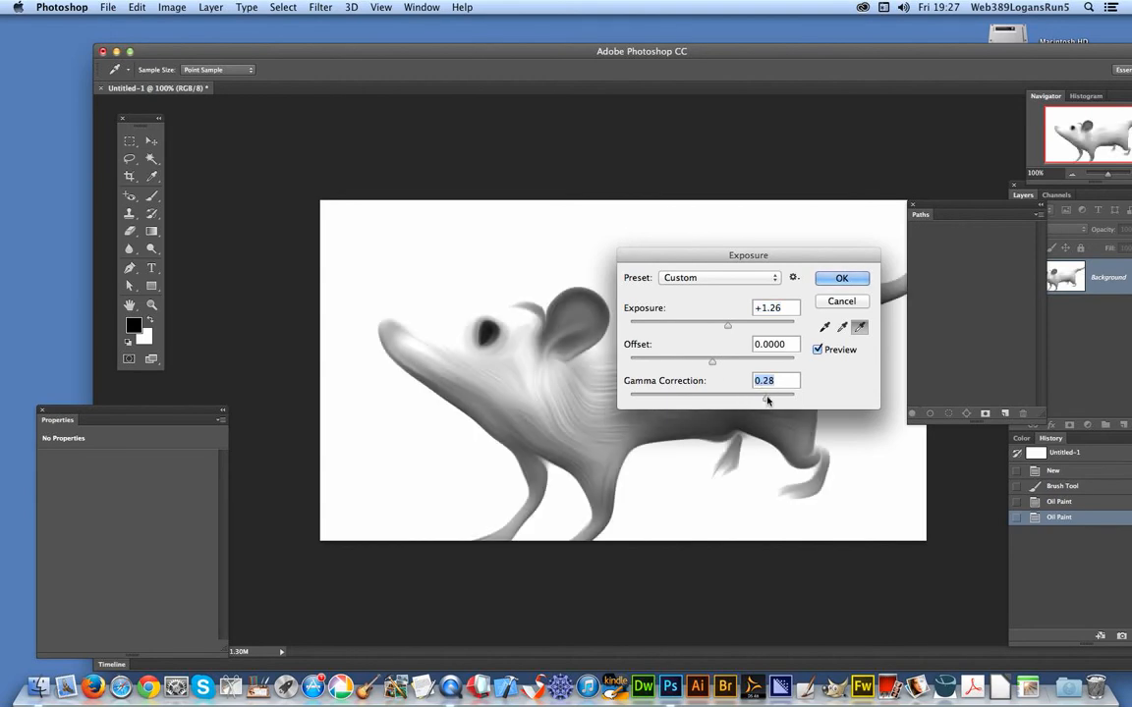
left_click_drag(768, 395, 781, 394)
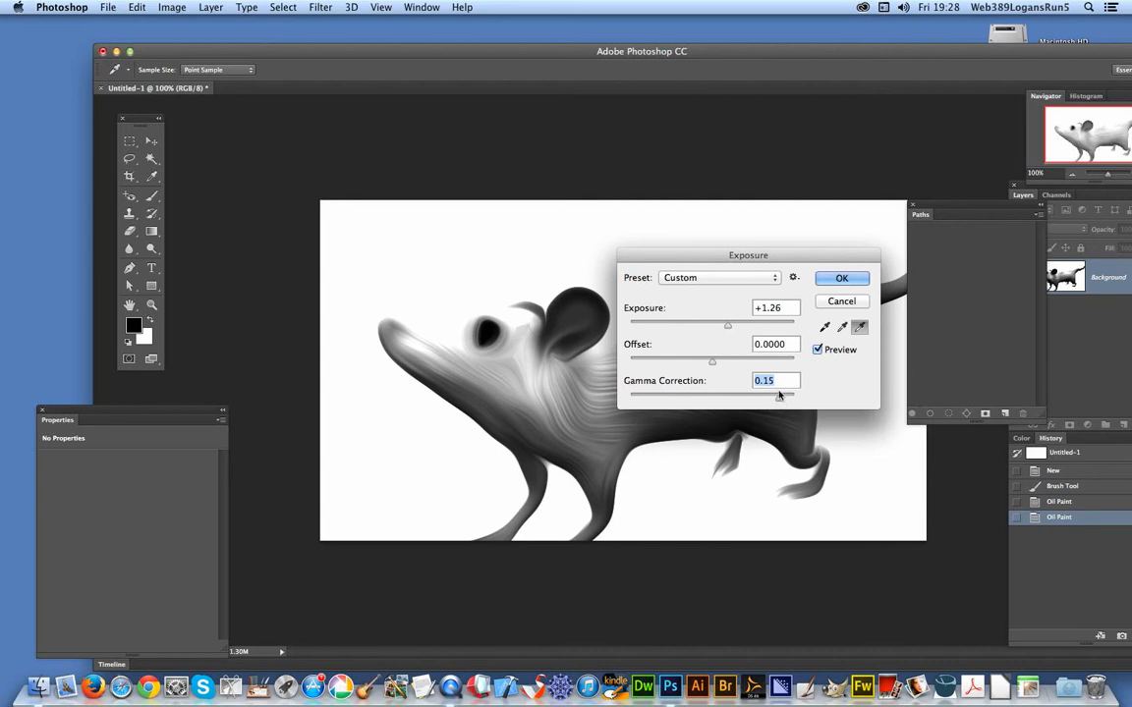
left_click_drag(727, 322, 736, 323)
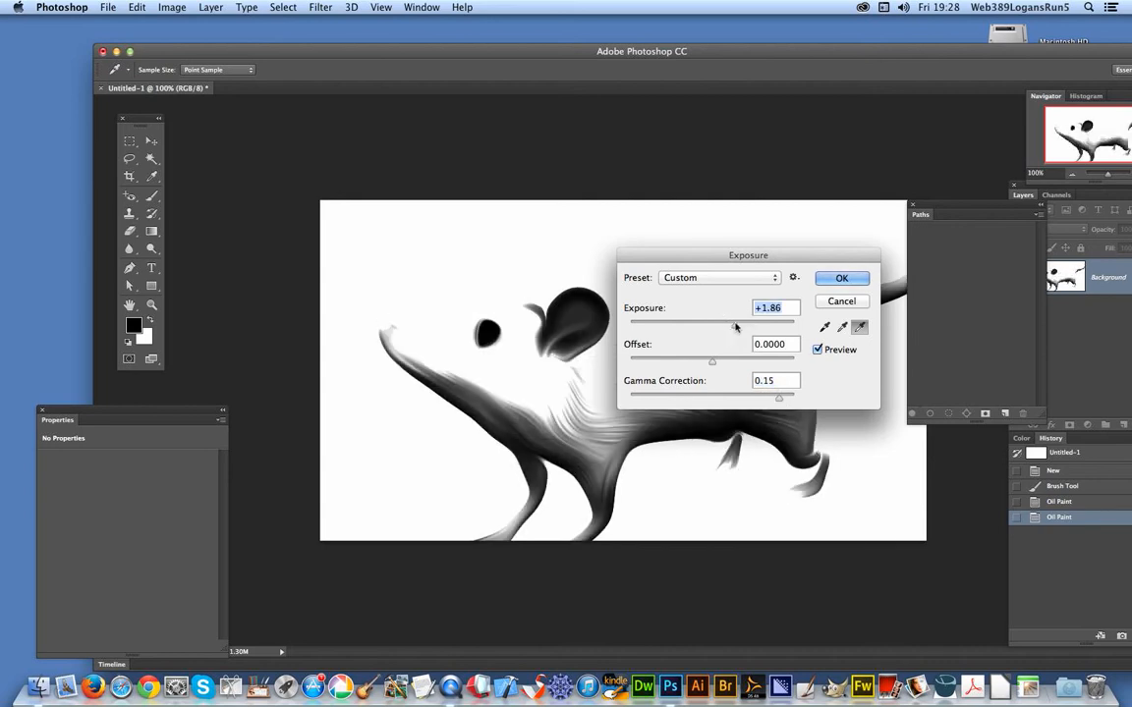
left_click_drag(761, 322, 722, 322)
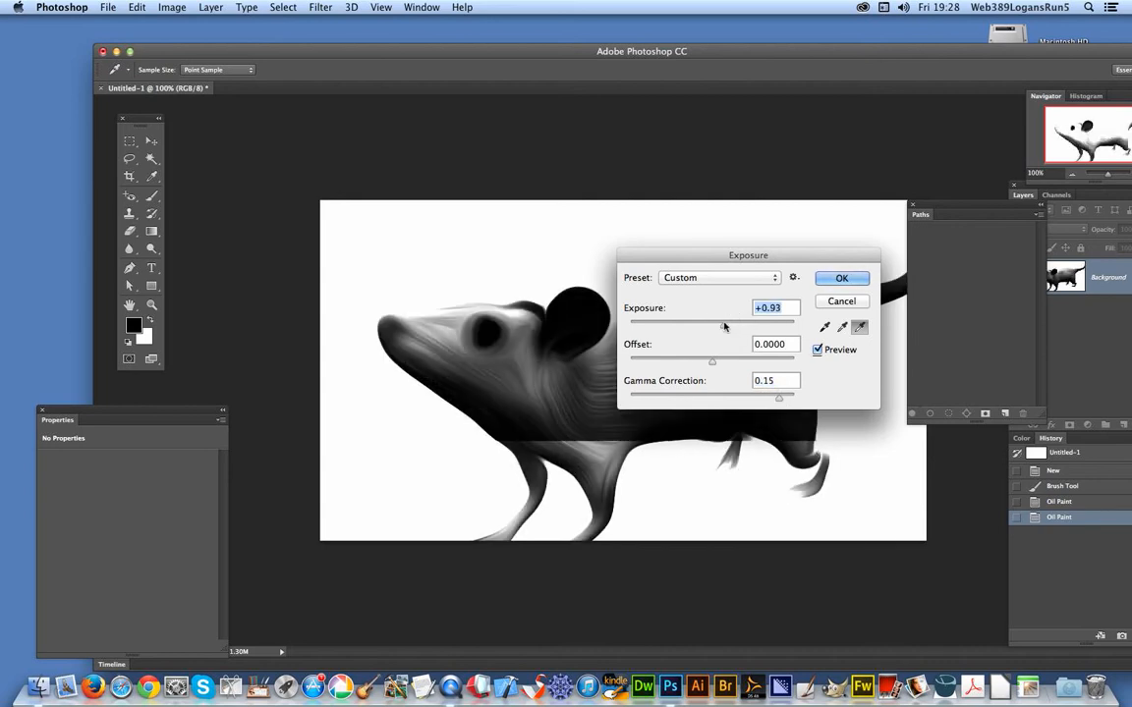
left_click_drag(712, 322, 725, 322)
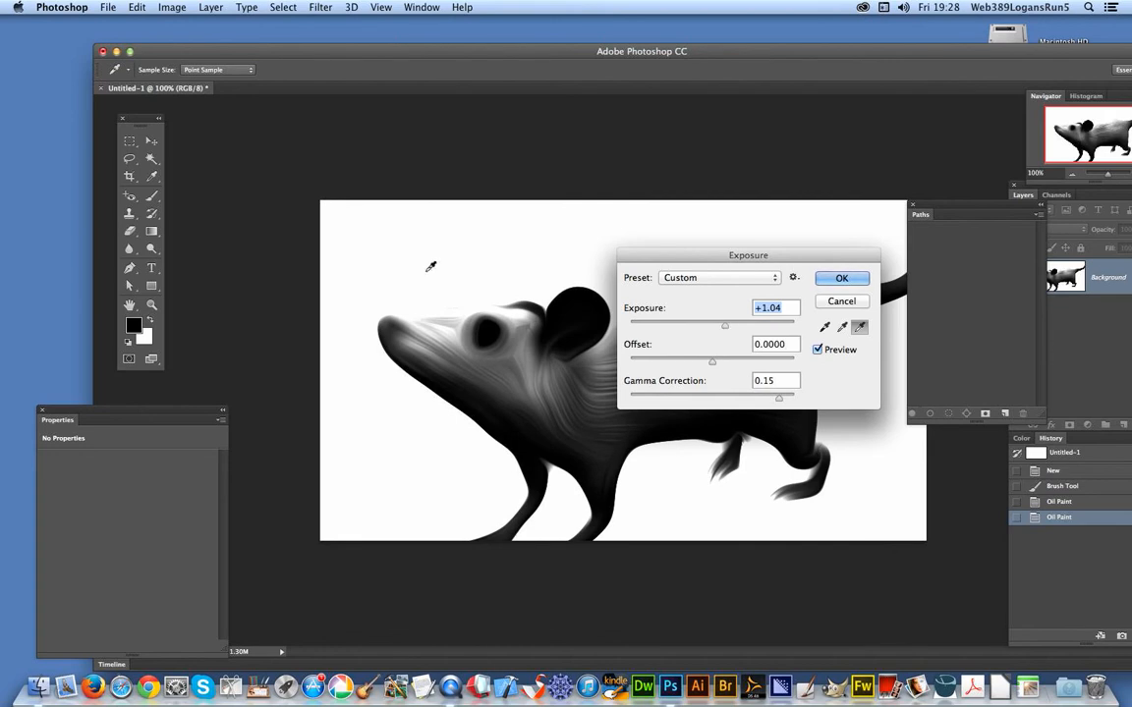
left_click(840, 278)
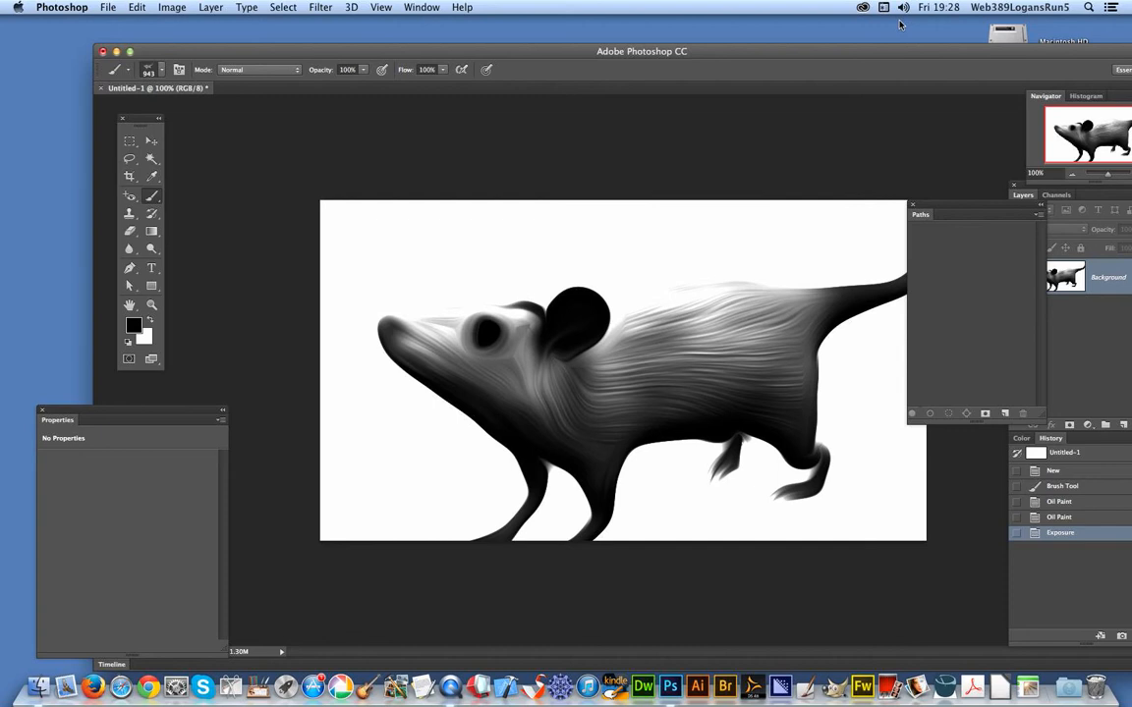
mouse_move(393, 27)
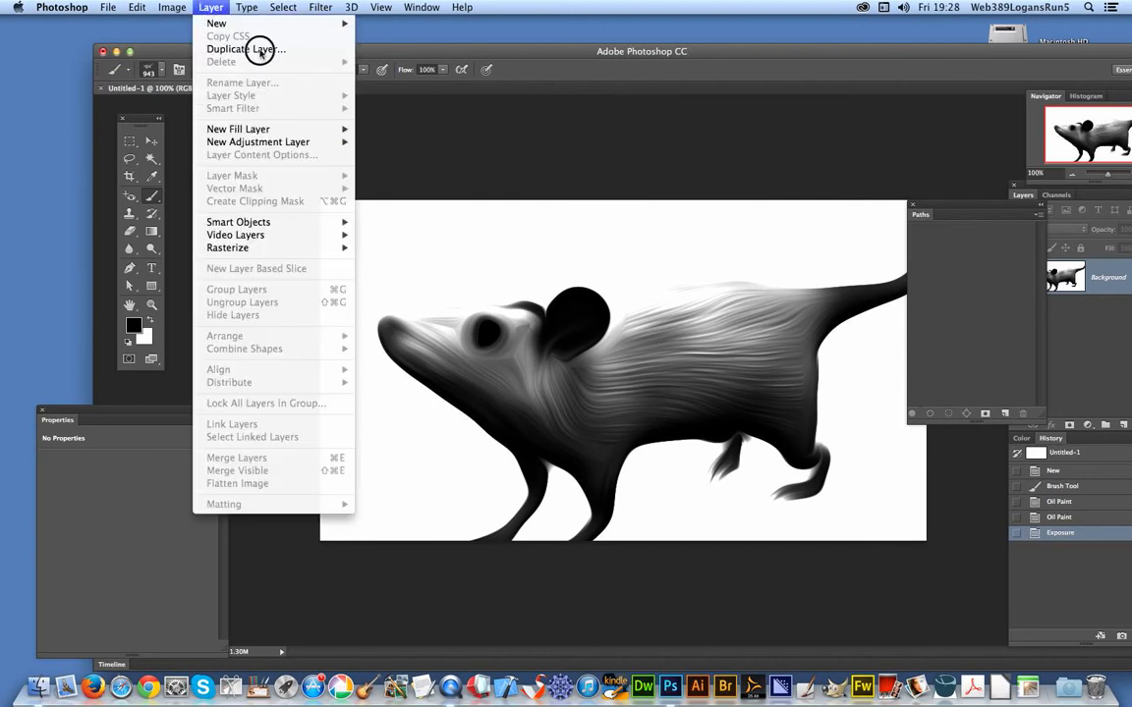
left_click(171, 7)
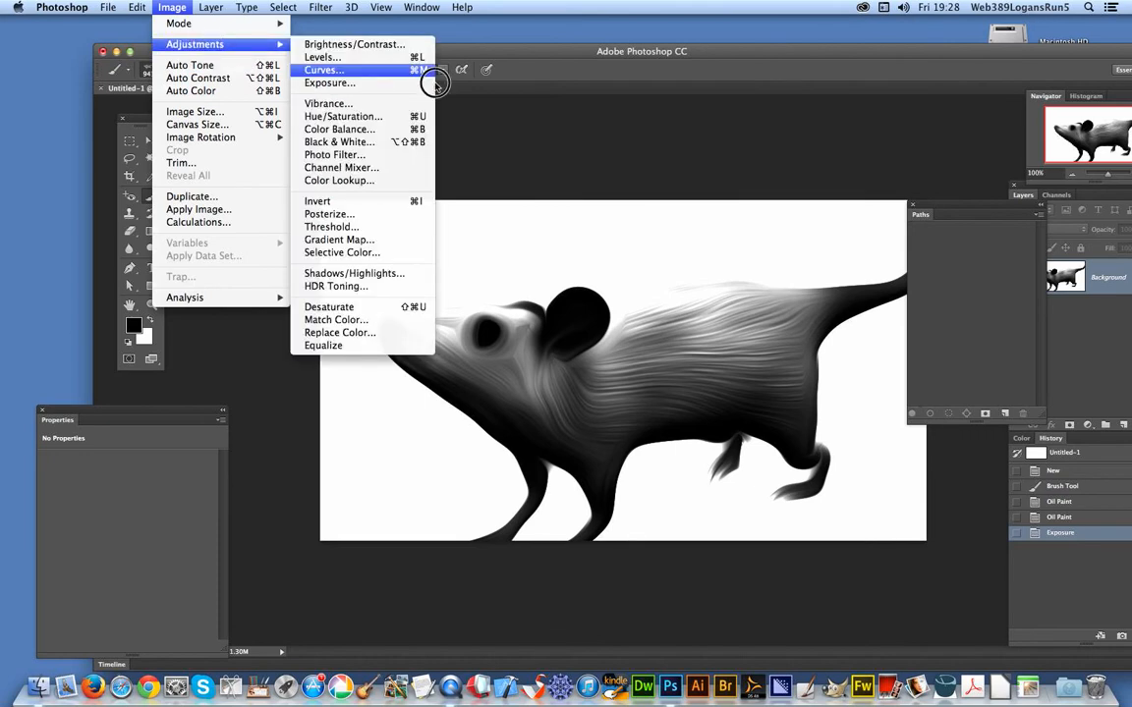
mouse_move(338, 141)
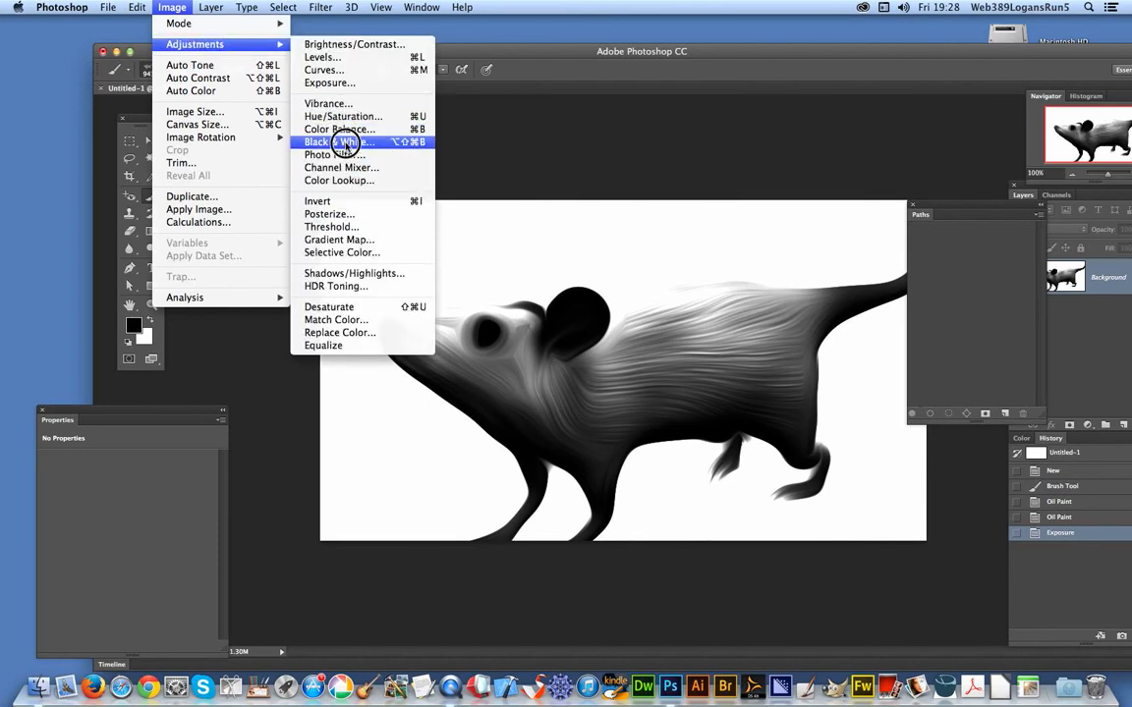
mouse_move(336, 286)
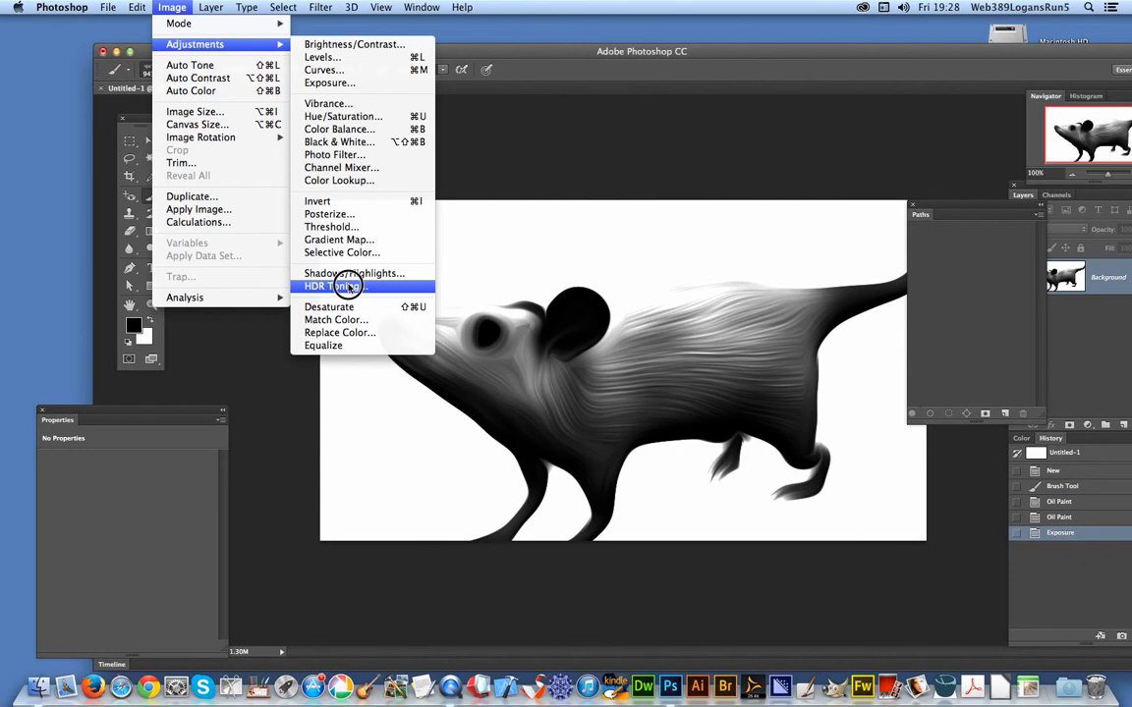
left_click(381, 7)
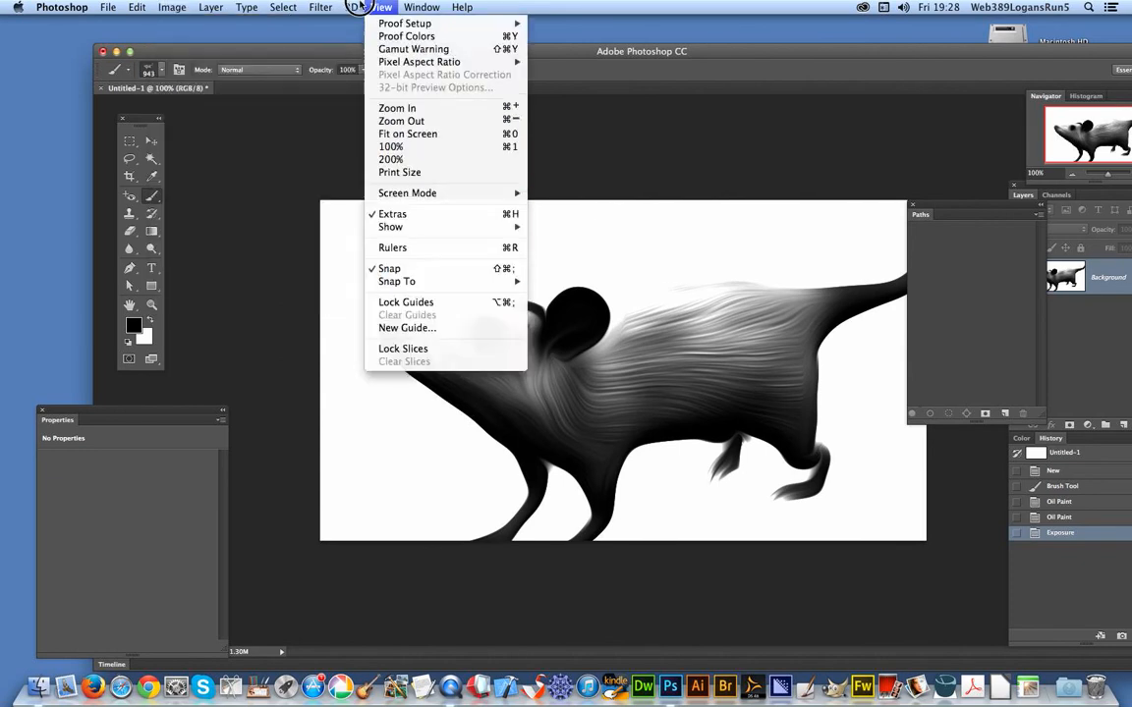
- Run the Oil Paint filter on the dark mouse again with its current settings
left_click(319, 7)
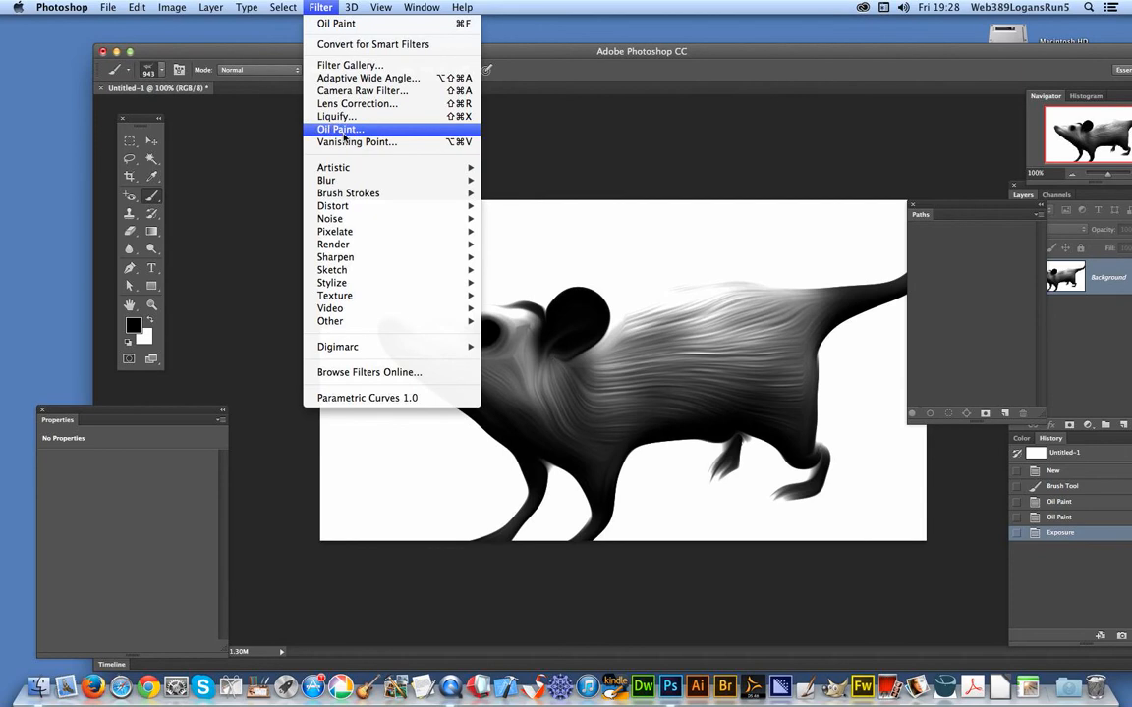
left_click(340, 129)
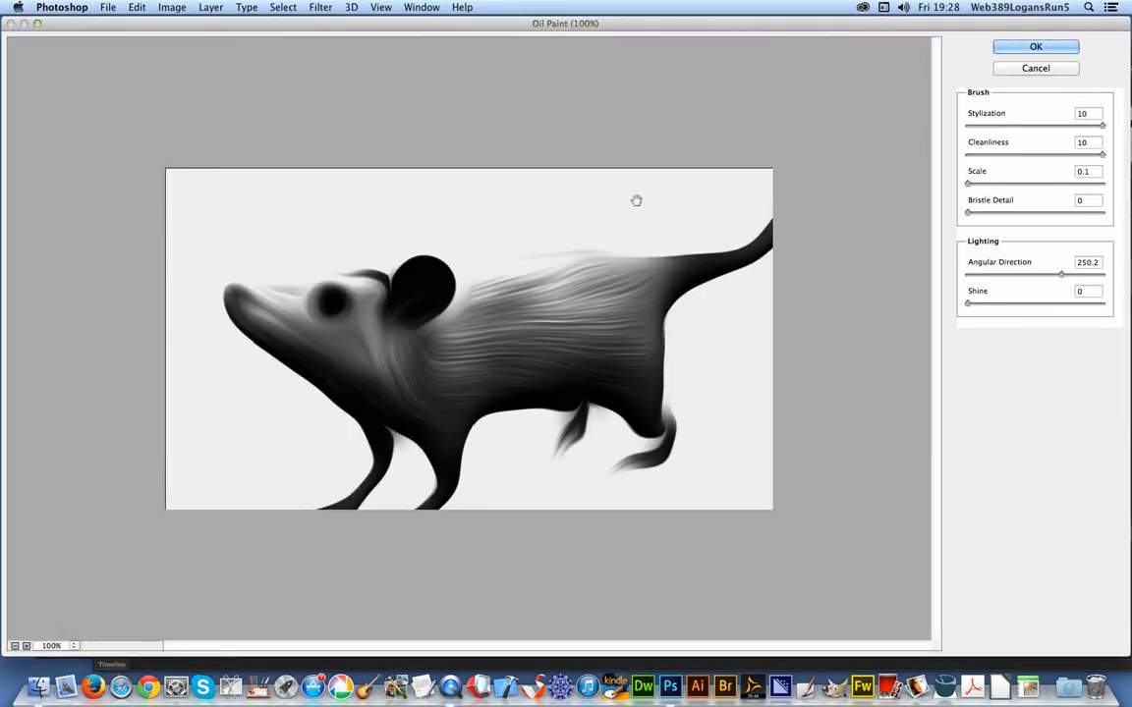
left_click(1036, 47)
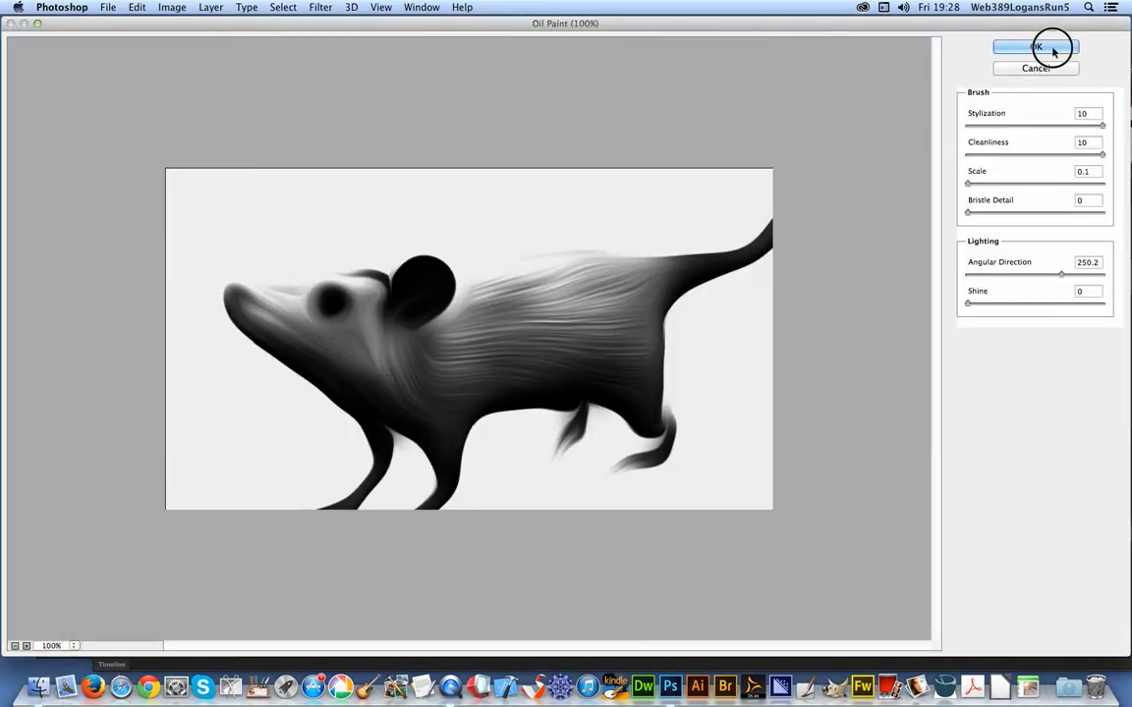
left_click(1034, 47)
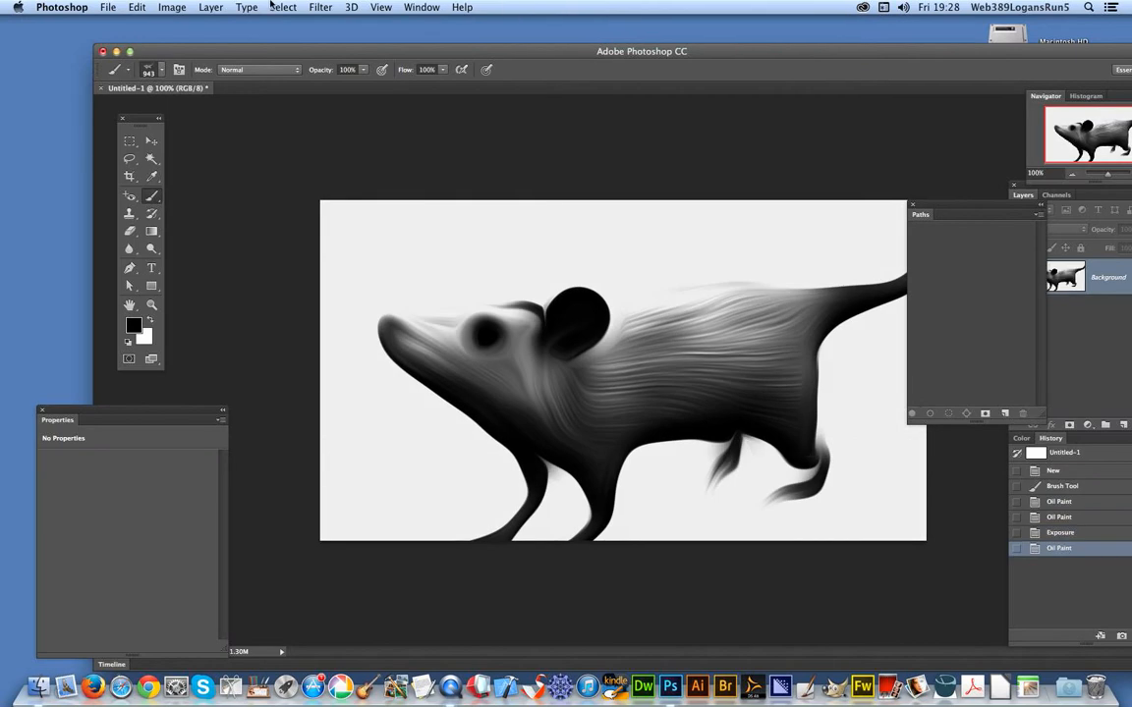
mouse_move(329, 28)
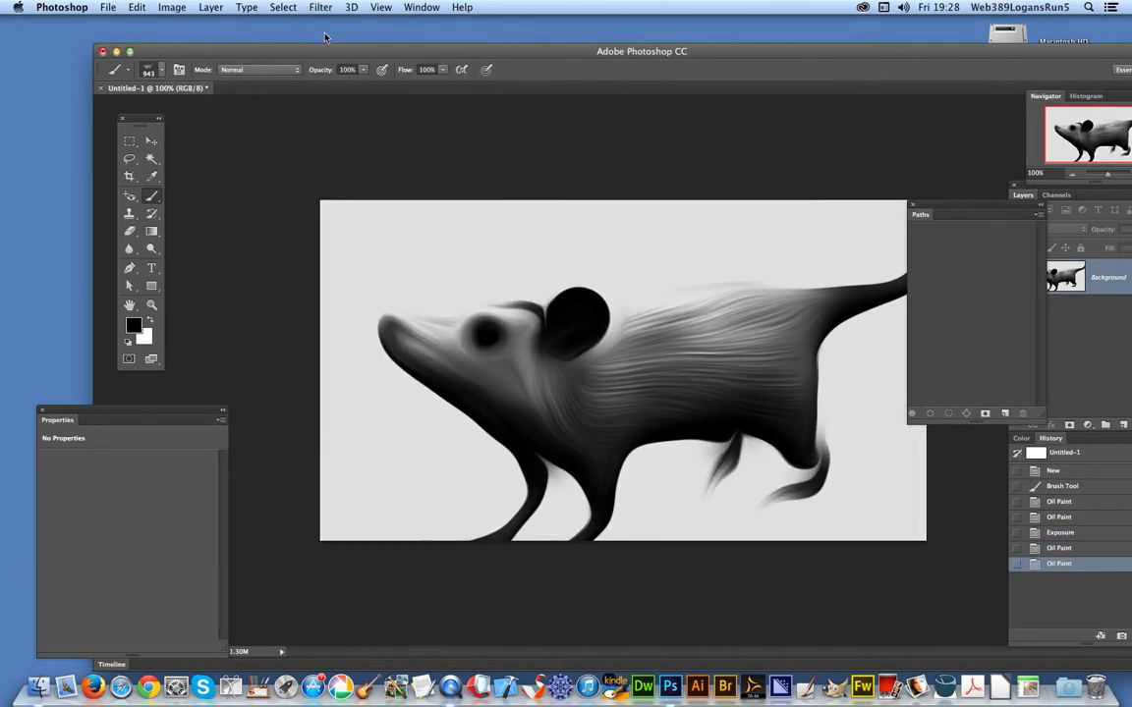
left_click(319, 7)
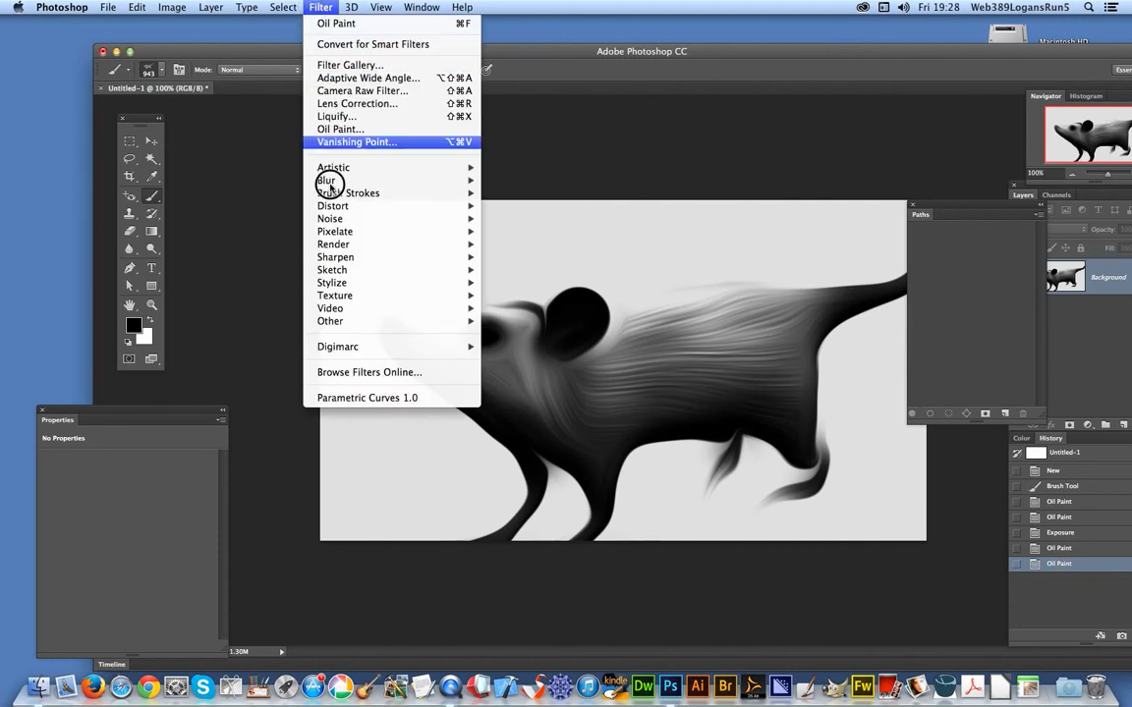
mouse_move(333, 167)
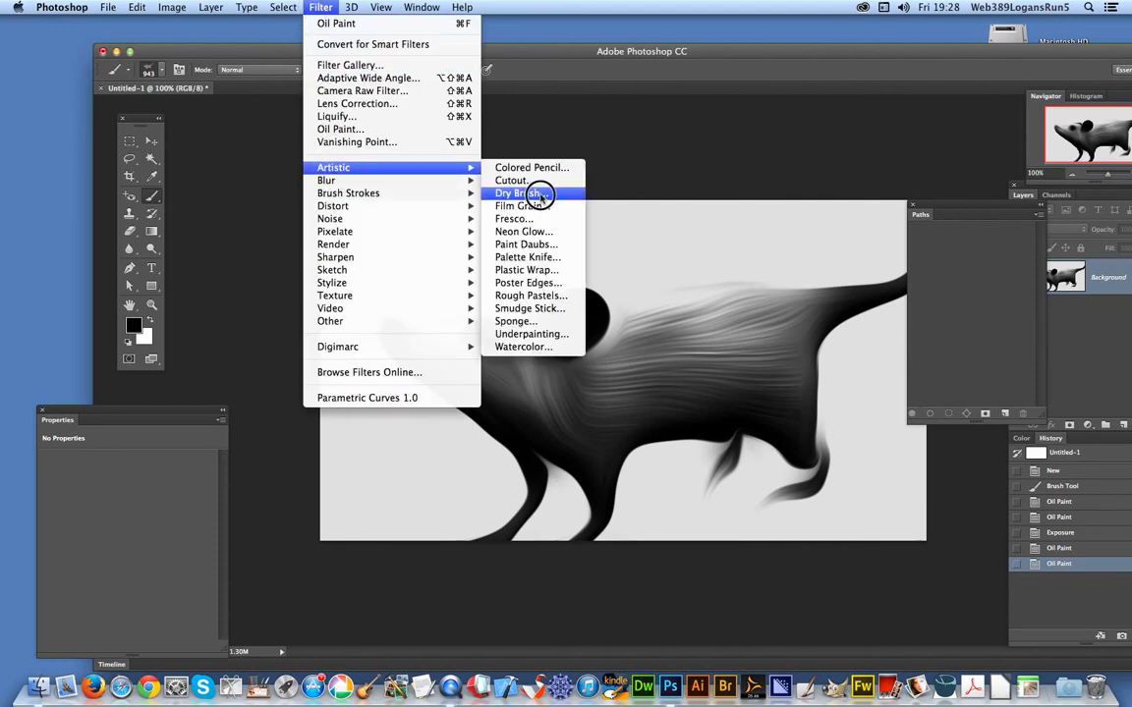
mouse_move(529, 283)
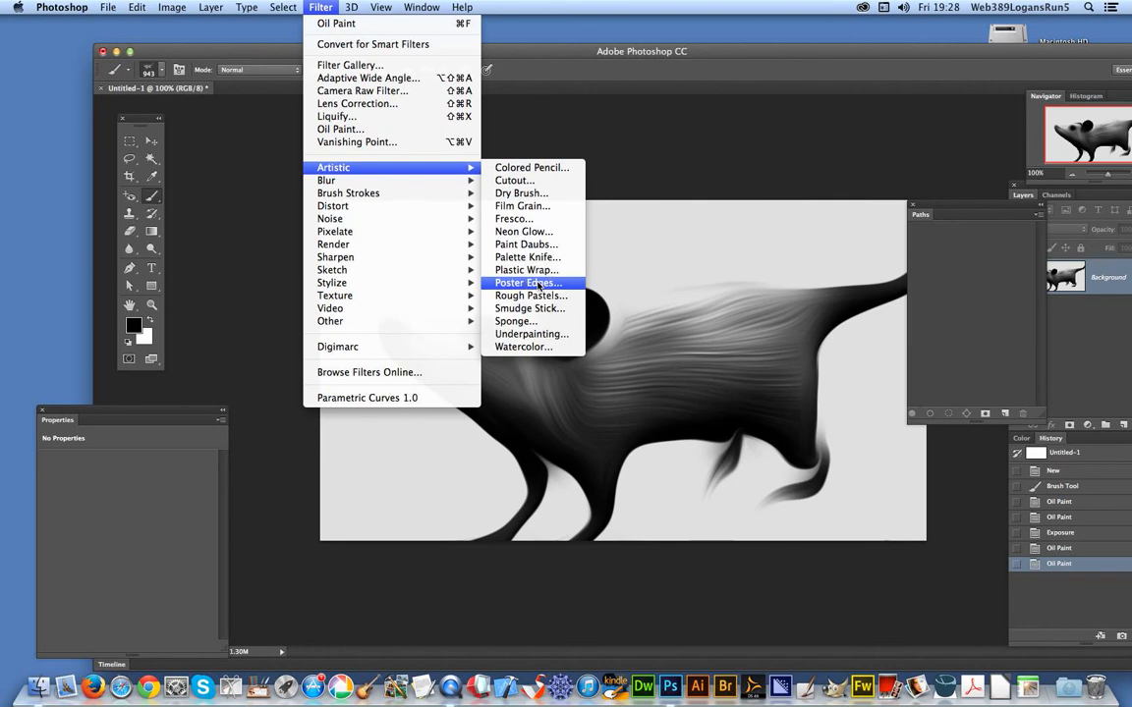
left_click(528, 283)
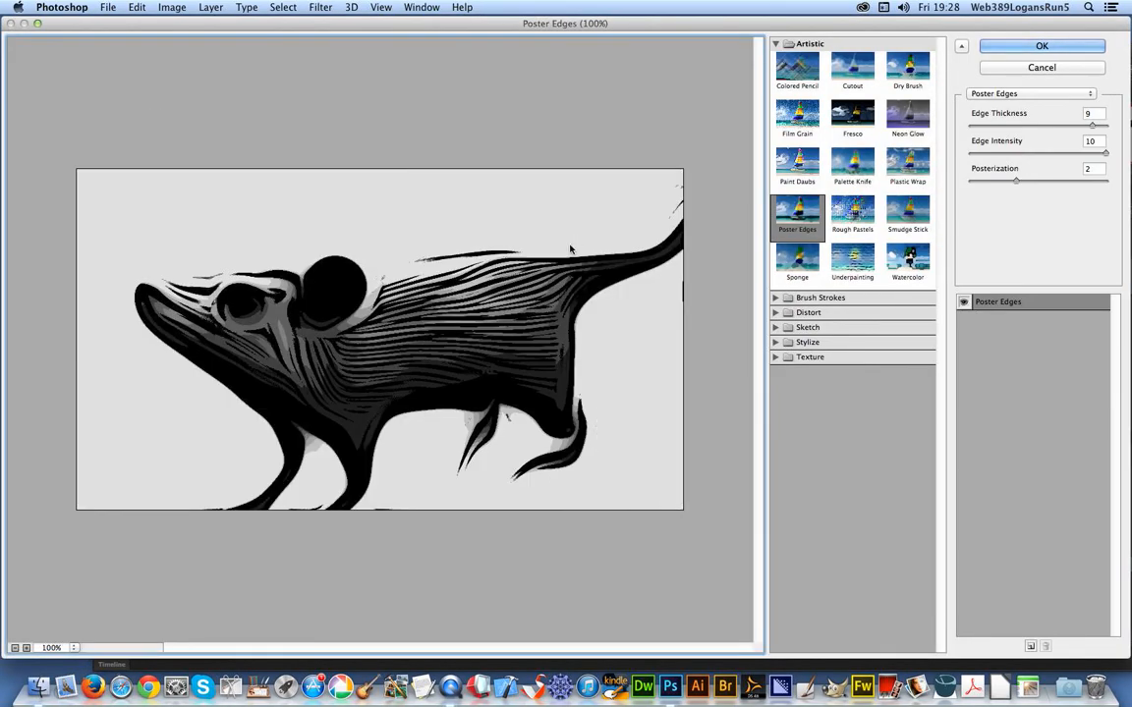
mouse_move(401, 322)
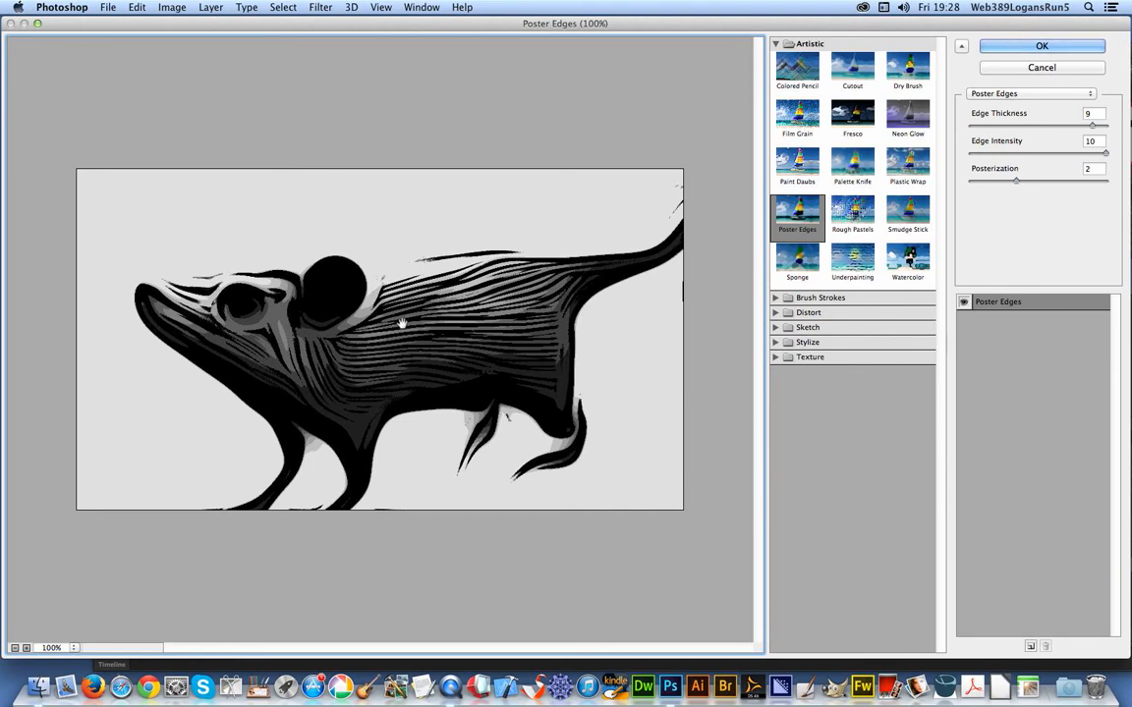
mouse_move(672, 289)
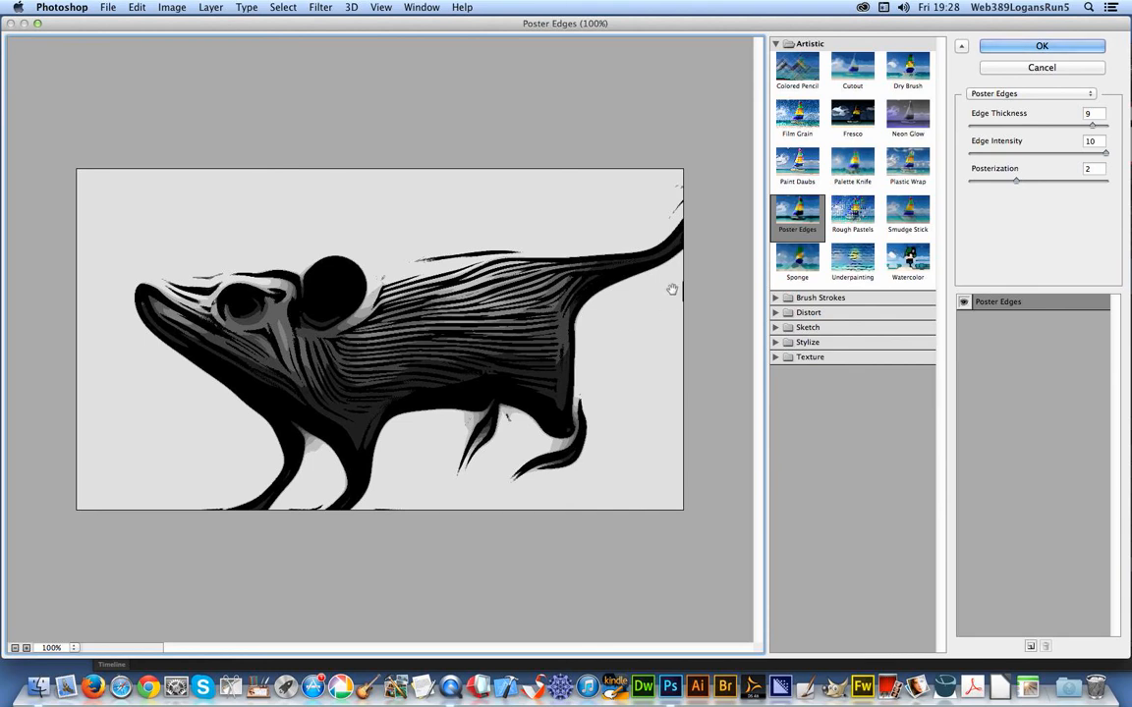
left_click(1042, 67)
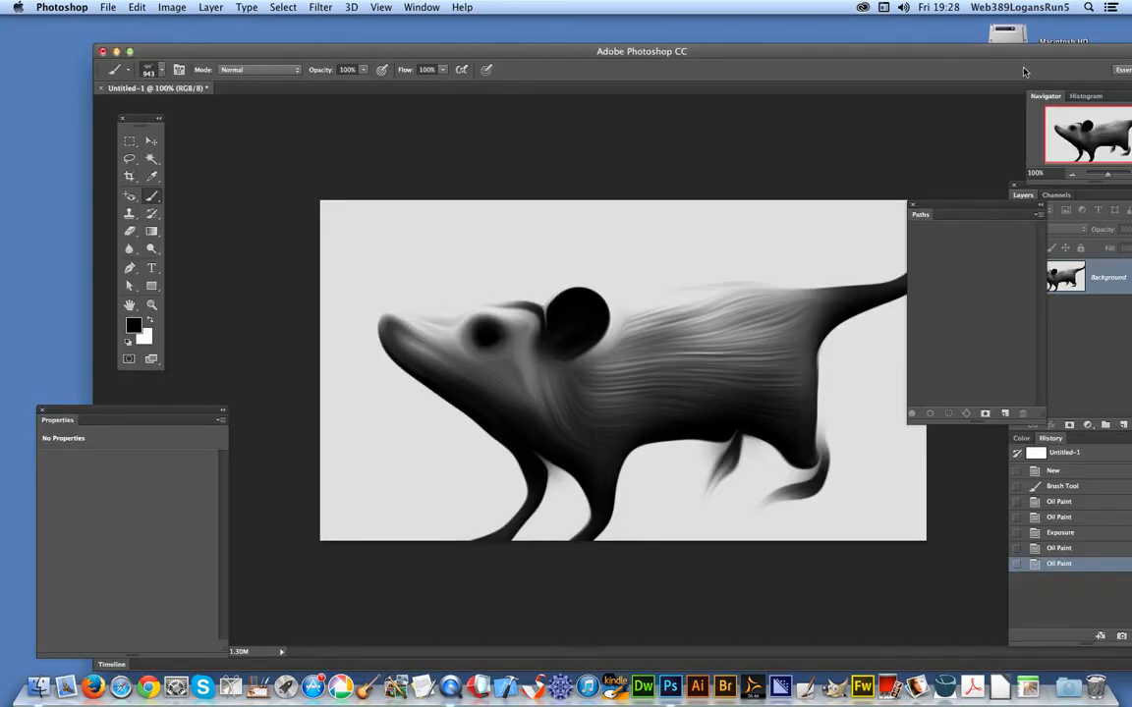